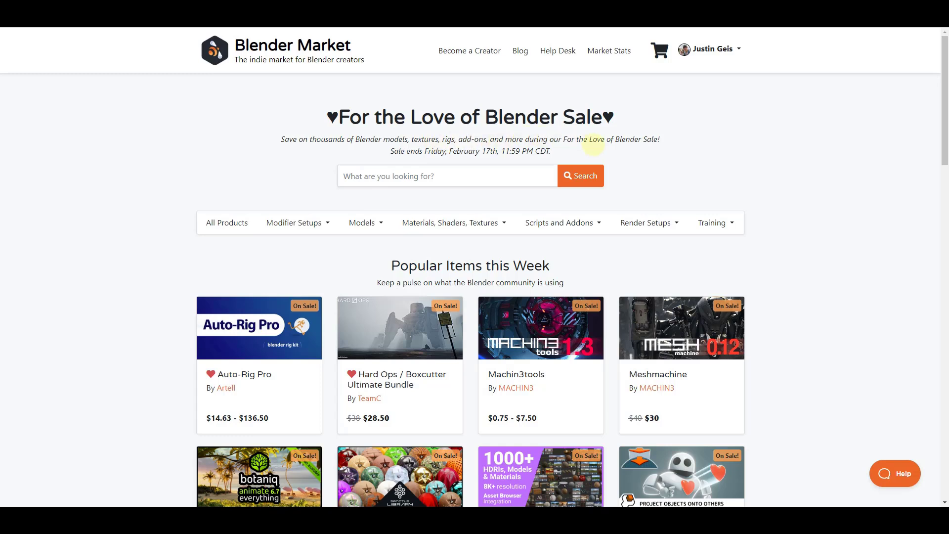
pyautogui.moveTo(155, 161)
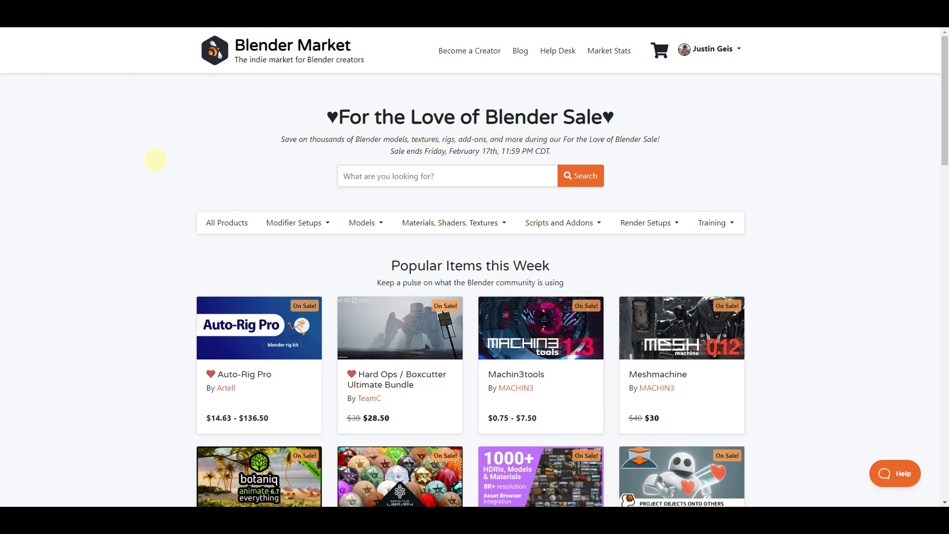
# - Scroll down the sale homepage and through the Most Sales product grid of on-sale add-ons
pyautogui.scroll(-3)
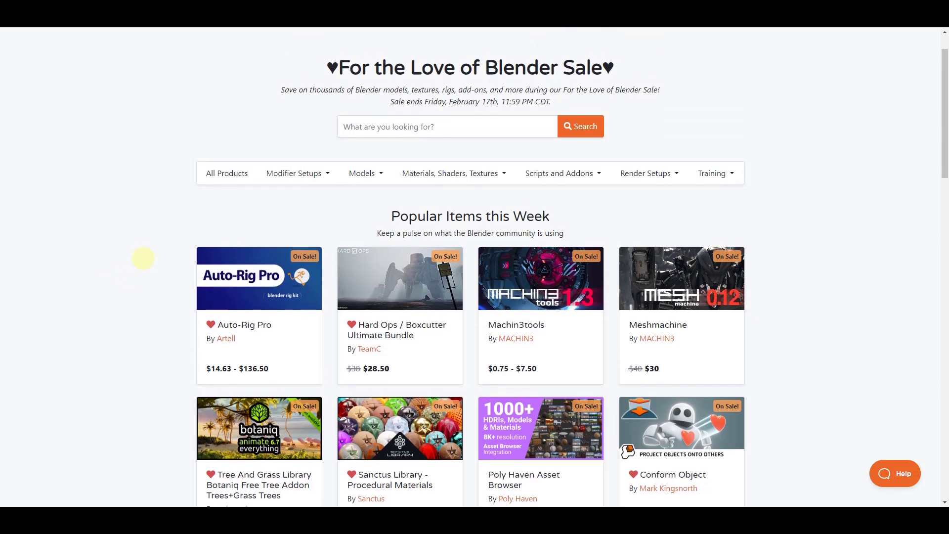
pyautogui.moveTo(690, 263)
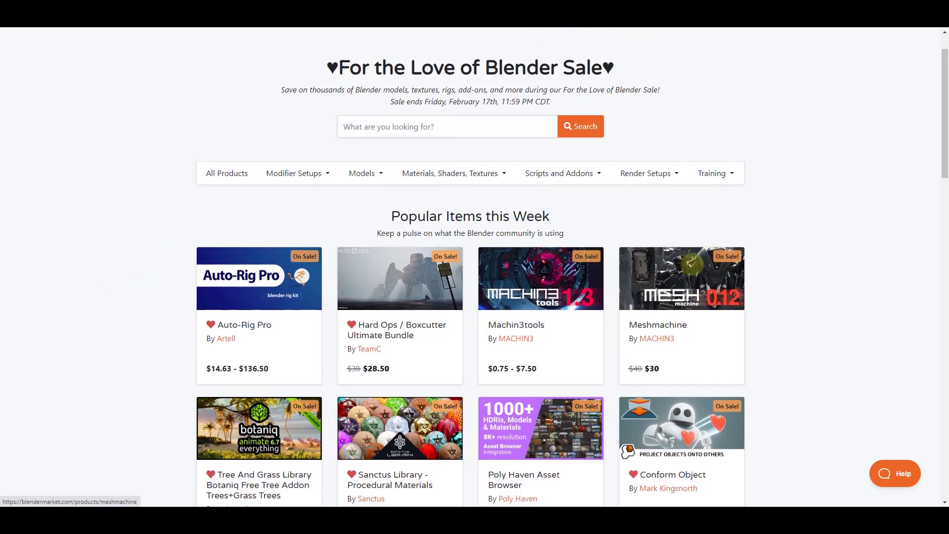
pyautogui.scroll(-3)
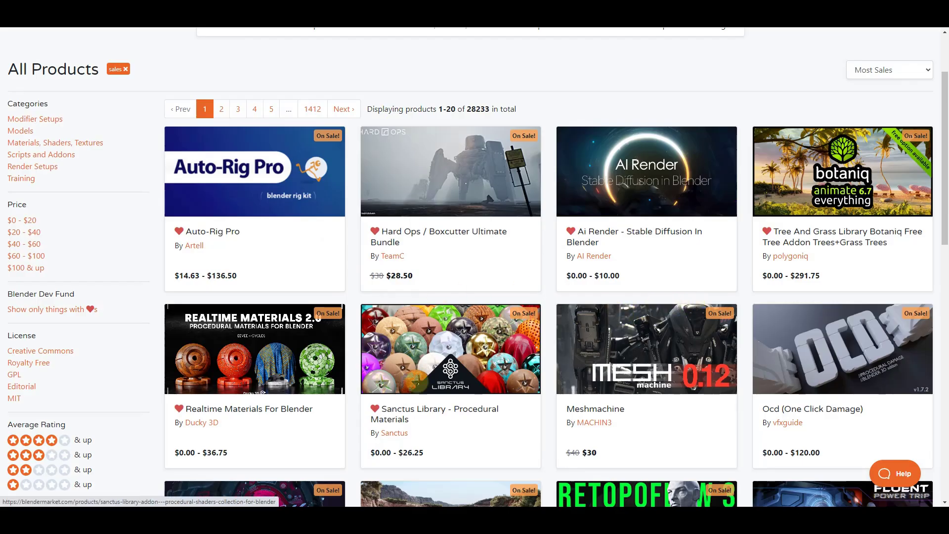
pyautogui.scroll(-3)
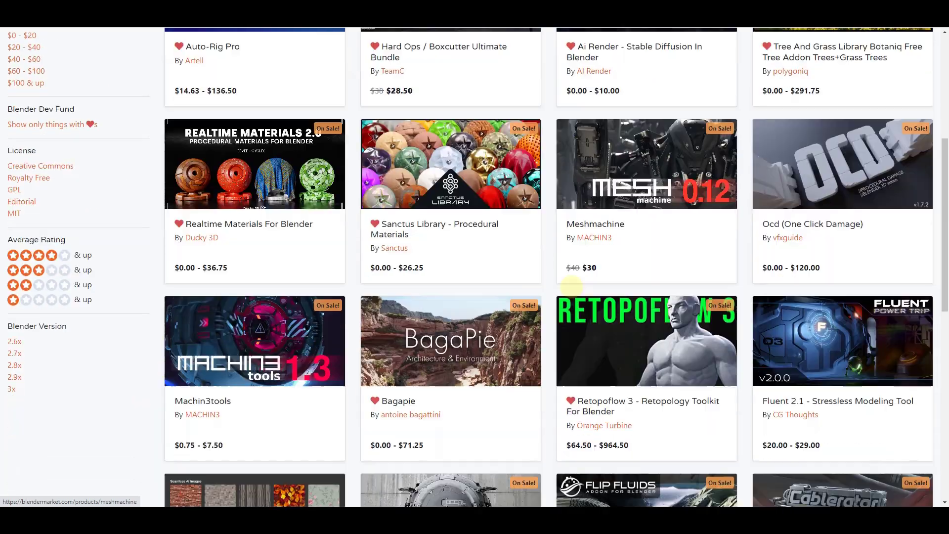
pyautogui.scroll(-3)
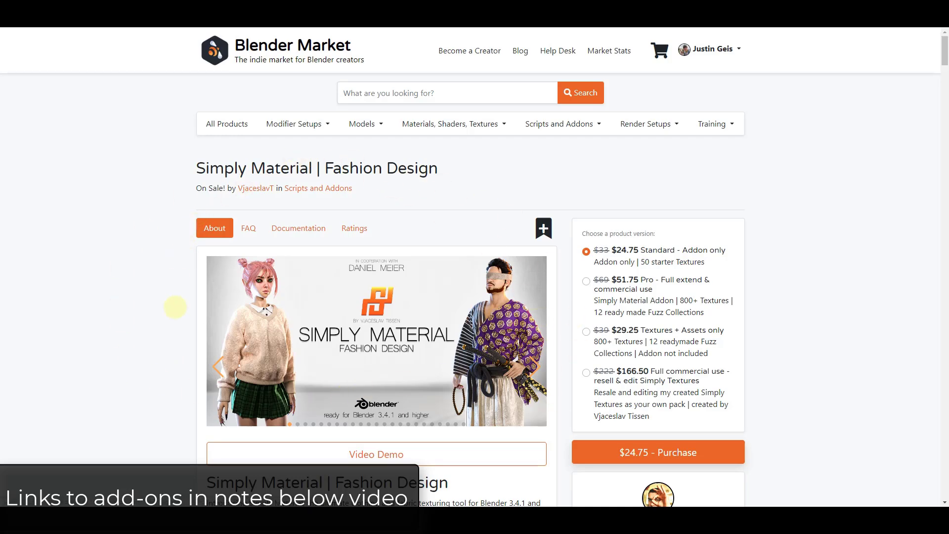
# - Scroll through the Simply Material | Fashion Design description and feature screenshots, then open Real Wood Textures
pyautogui.scroll(-3)
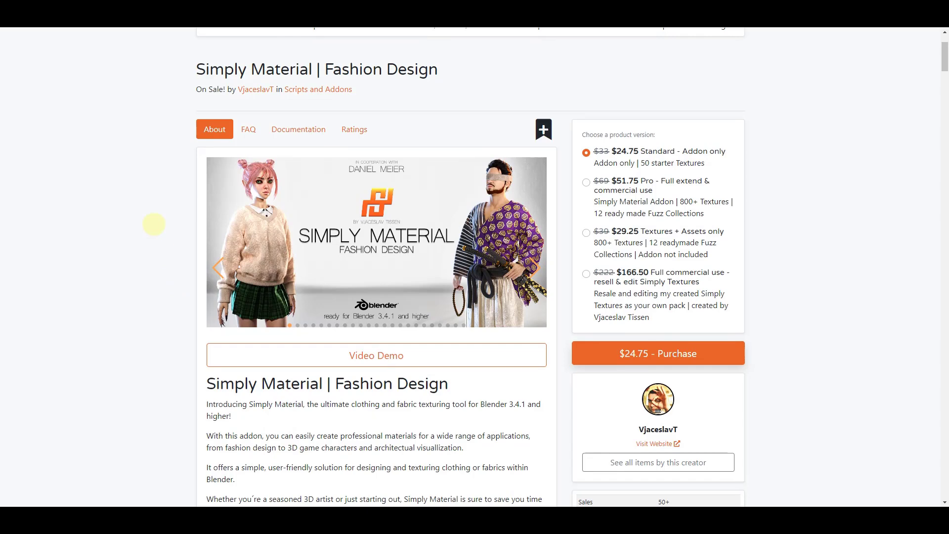
pyautogui.moveTo(194, 234)
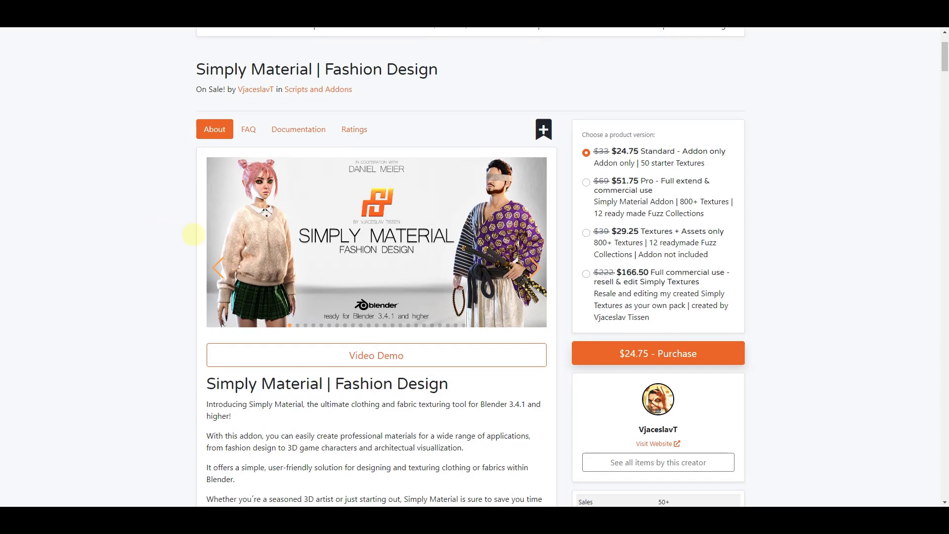
pyautogui.scroll(-3)
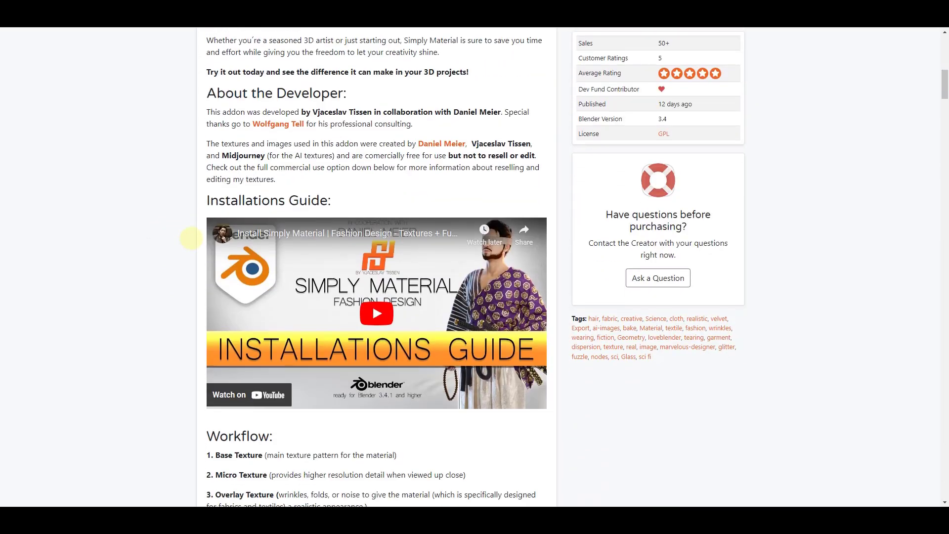
pyautogui.scroll(-3)
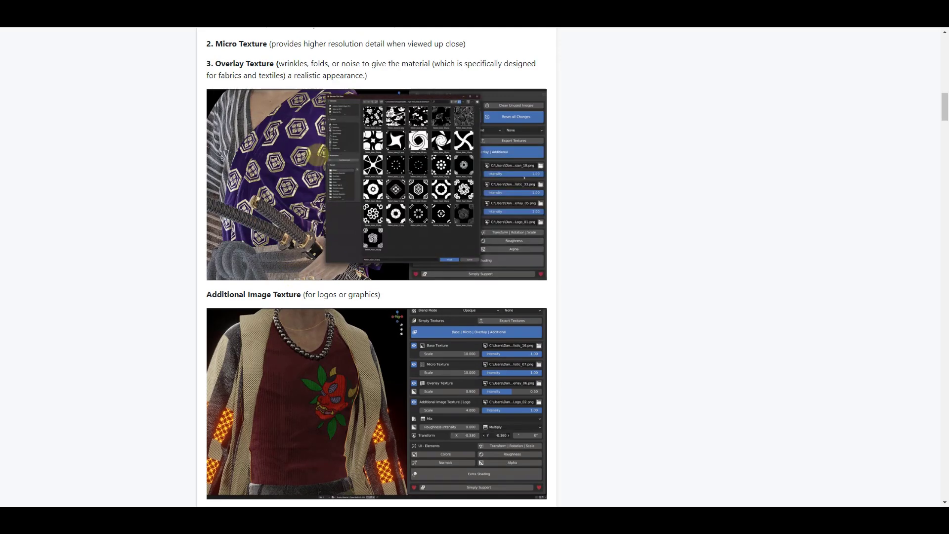
pyautogui.scroll(-3)
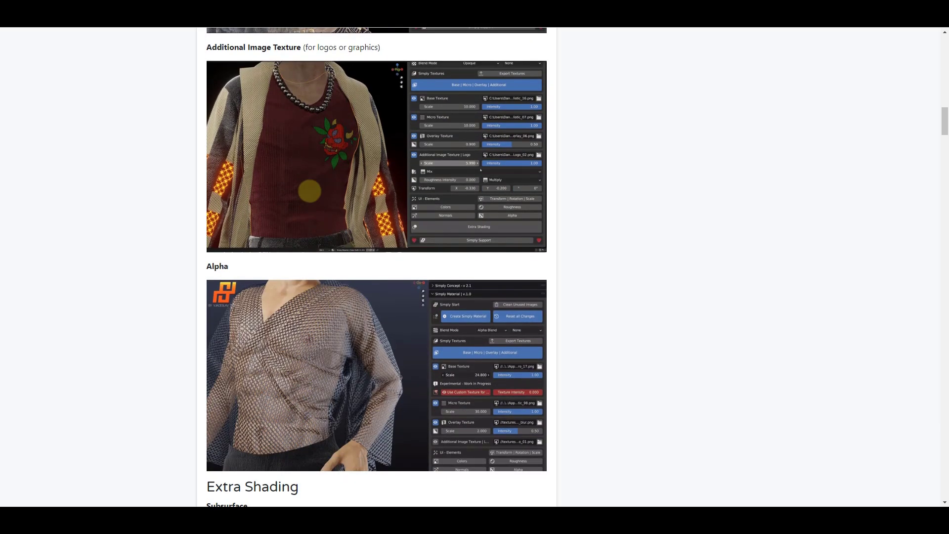
pyautogui.scroll(-3)
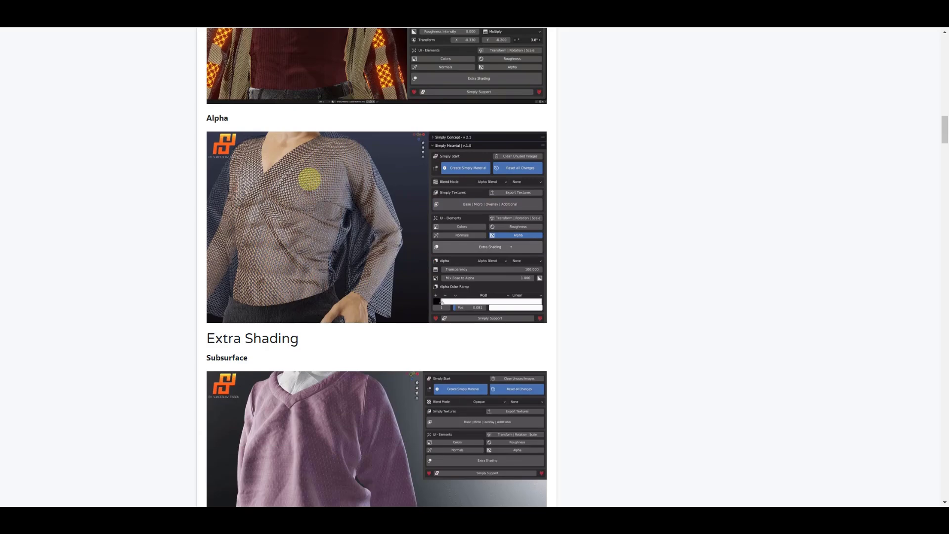
pyautogui.scroll(-3)
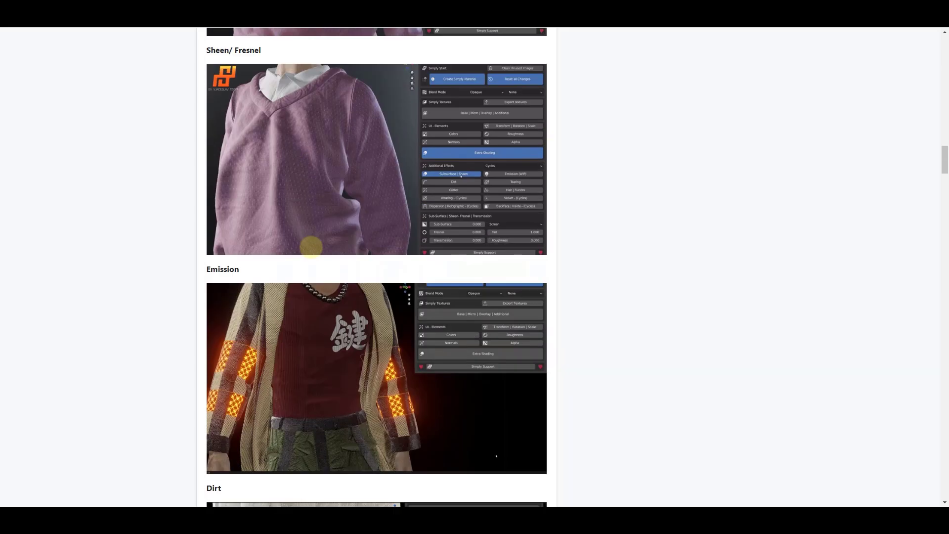
pyautogui.scroll(-3)
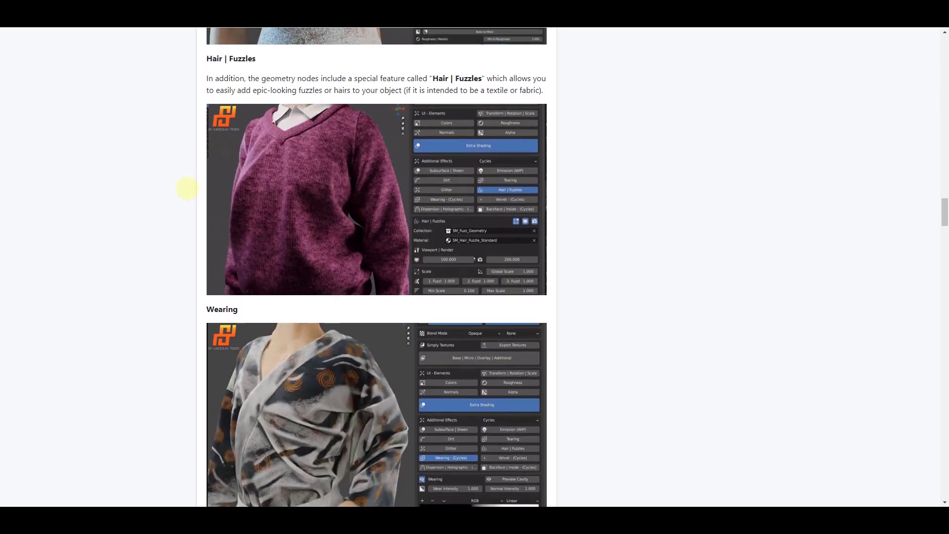
pyautogui.click(491, 239)
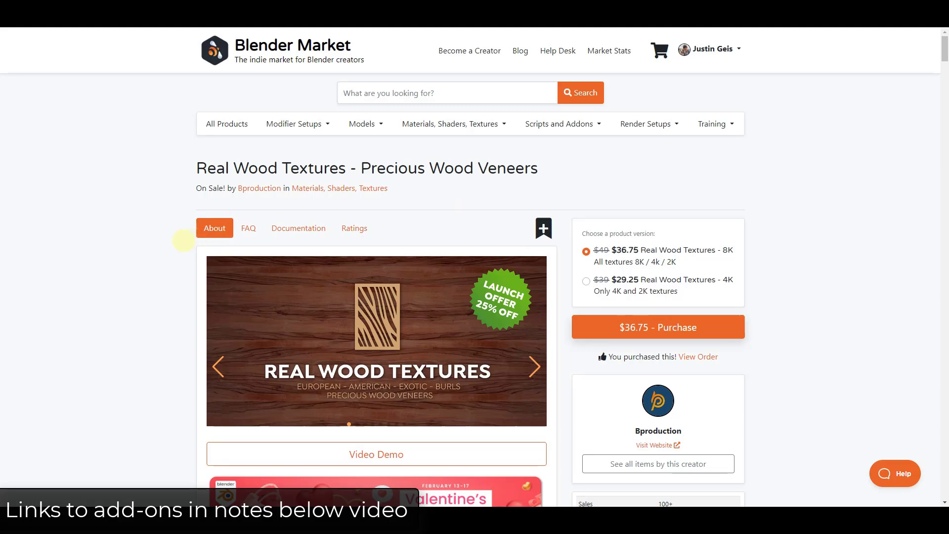
# - Scroll the Real Wood Textures - Precious Wood Veneers page down to its 123-species description
pyautogui.scroll(-3)
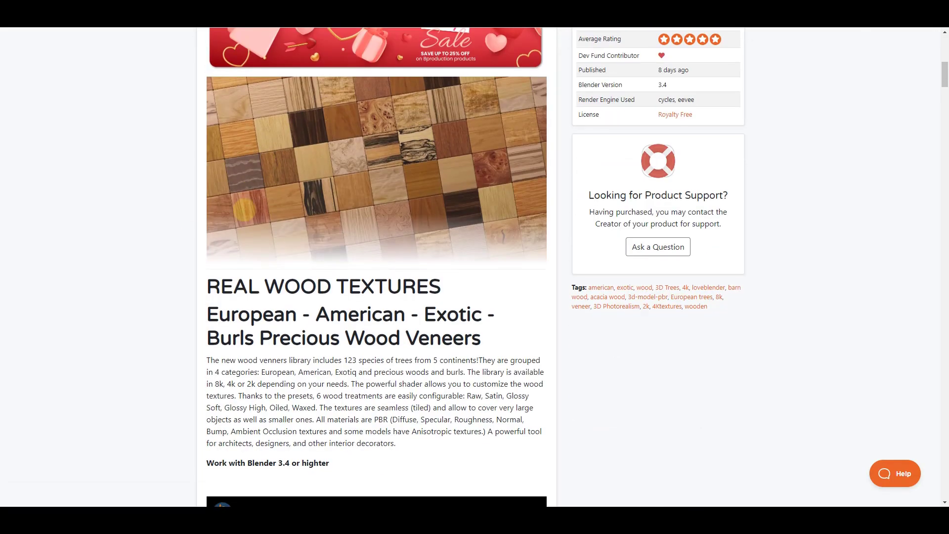
pyautogui.scroll(-3)
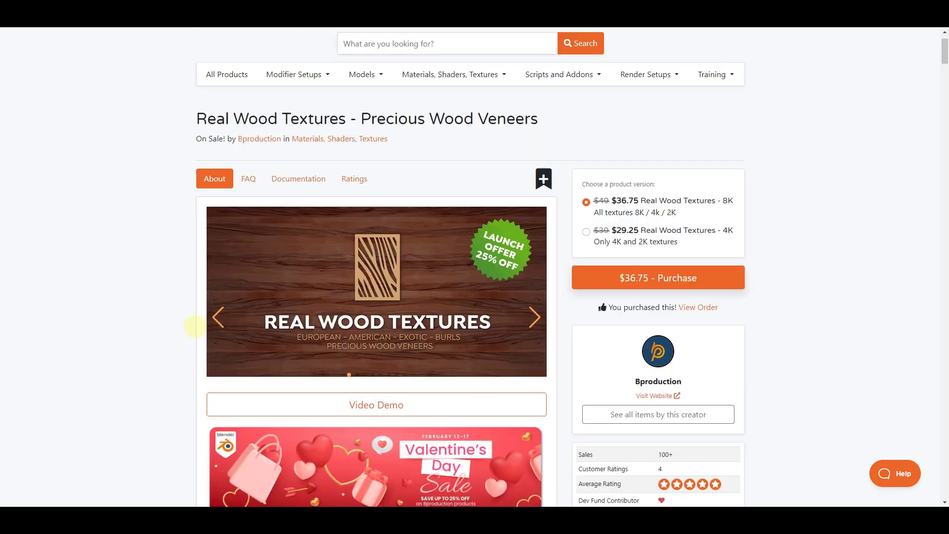
pyautogui.scroll(-3)
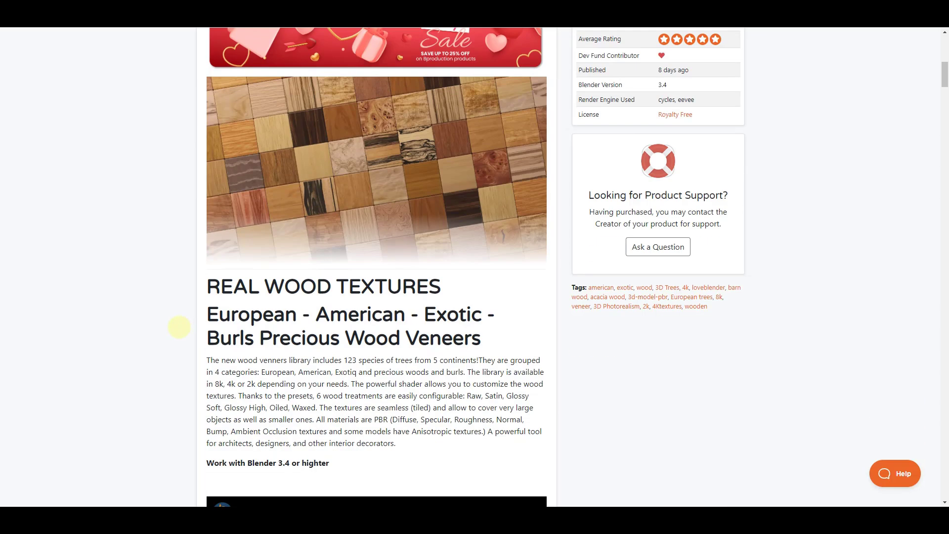
pyautogui.moveTo(171, 317)
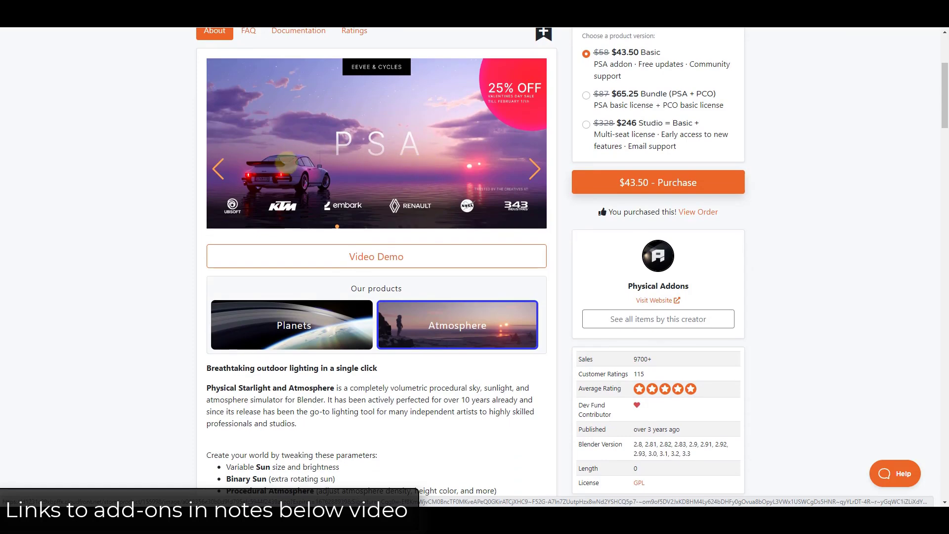
# - Scroll through the Physical Starlight and Atmosphere feature sections, Other features list and testimonials
pyautogui.scroll(-3)
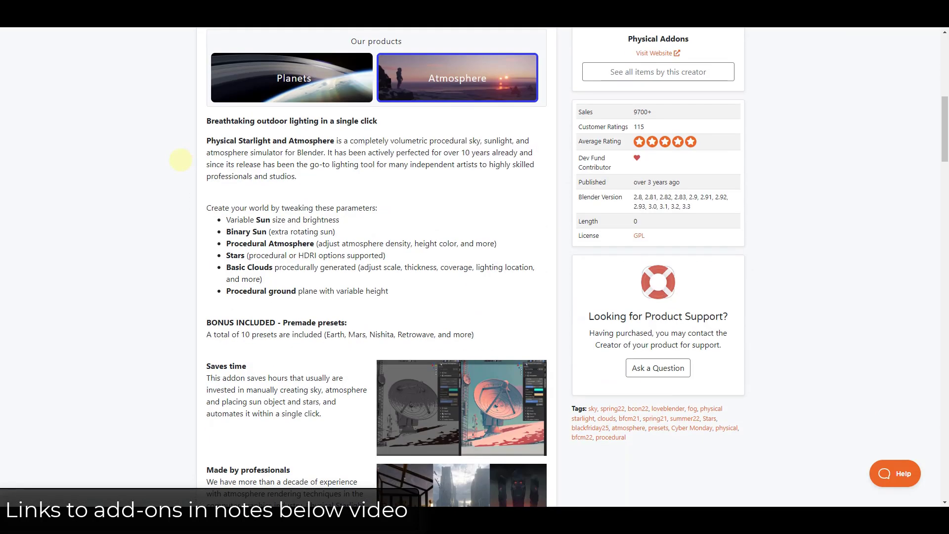
pyautogui.scroll(-3)
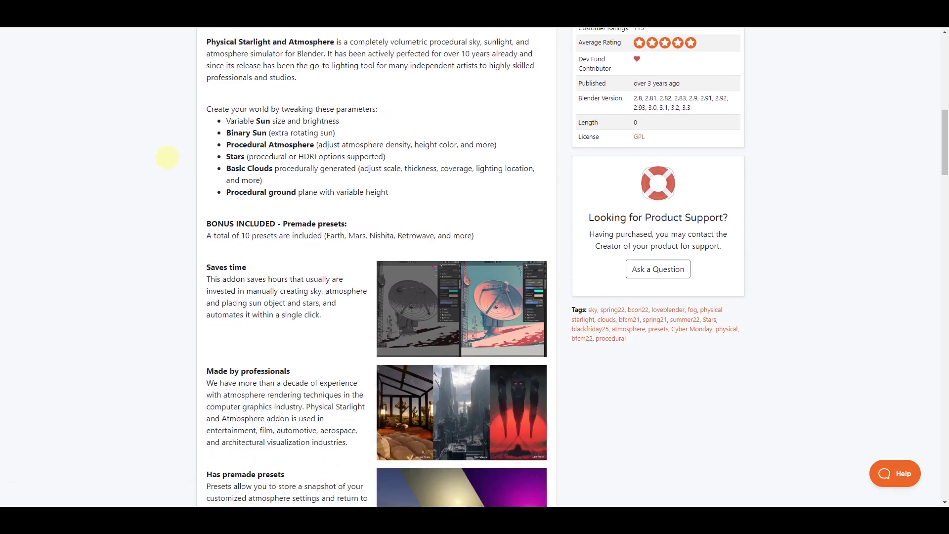
pyautogui.scroll(-3)
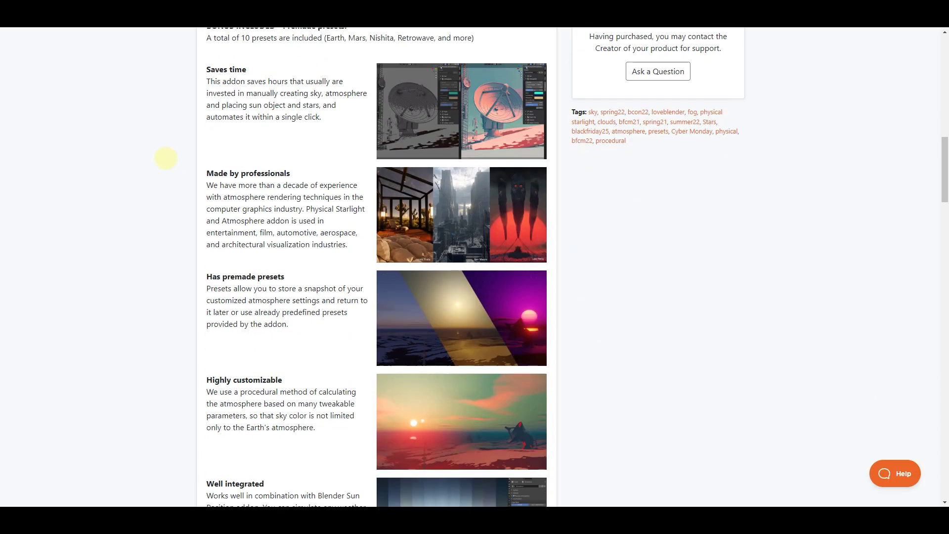
pyautogui.moveTo(335, 120)
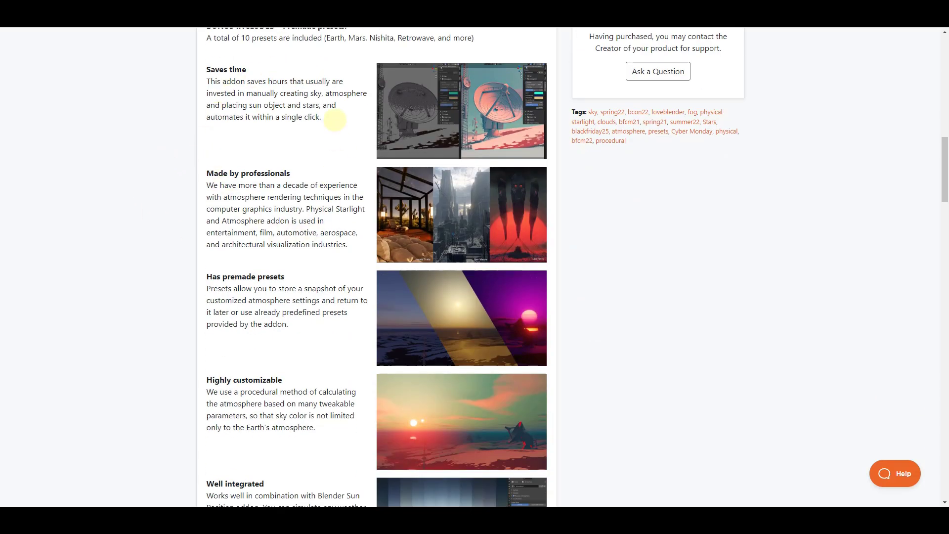
pyautogui.scroll(-3)
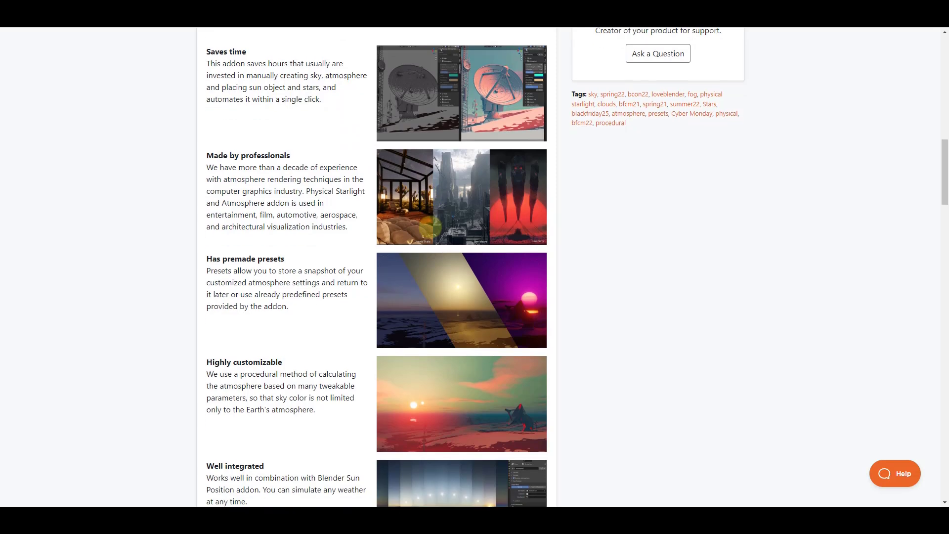
pyautogui.scroll(-3)
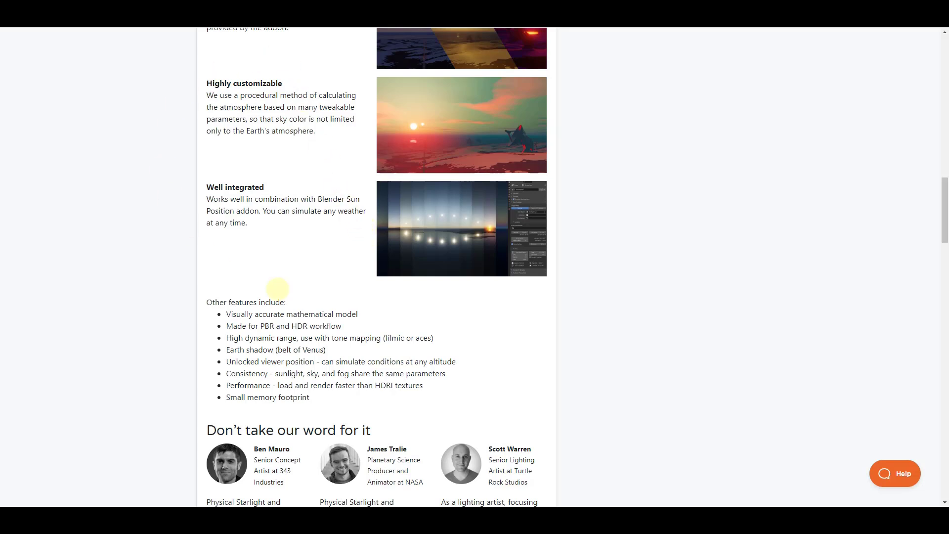
pyautogui.moveTo(500, 229)
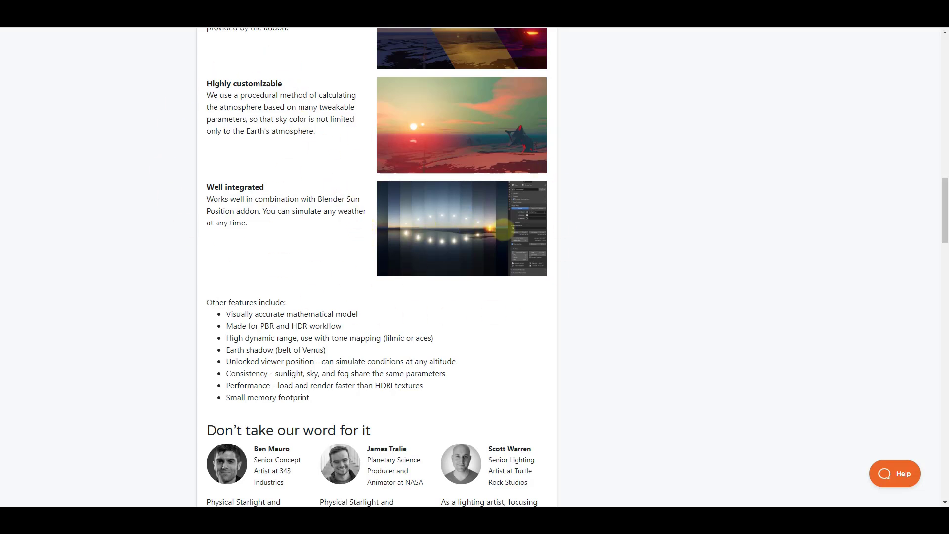
pyautogui.scroll(-3)
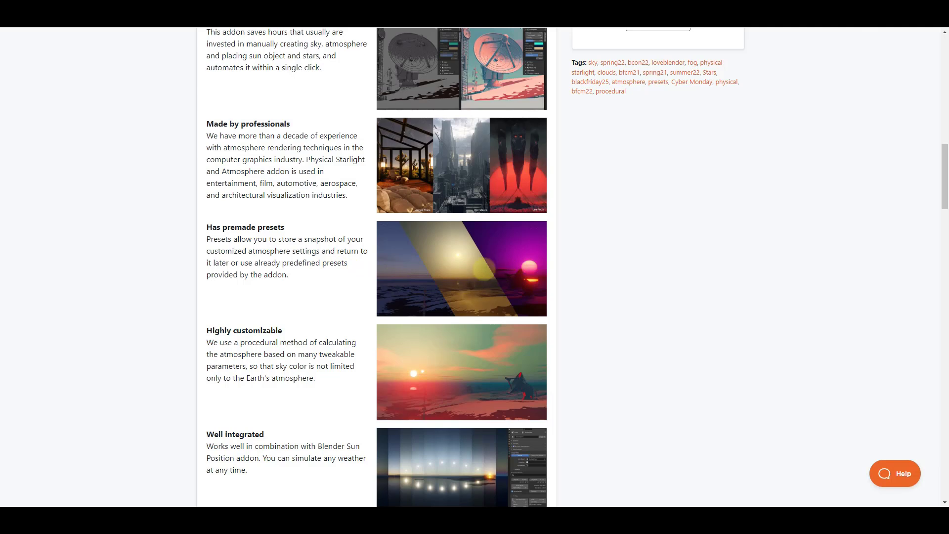
pyautogui.scroll(-3)
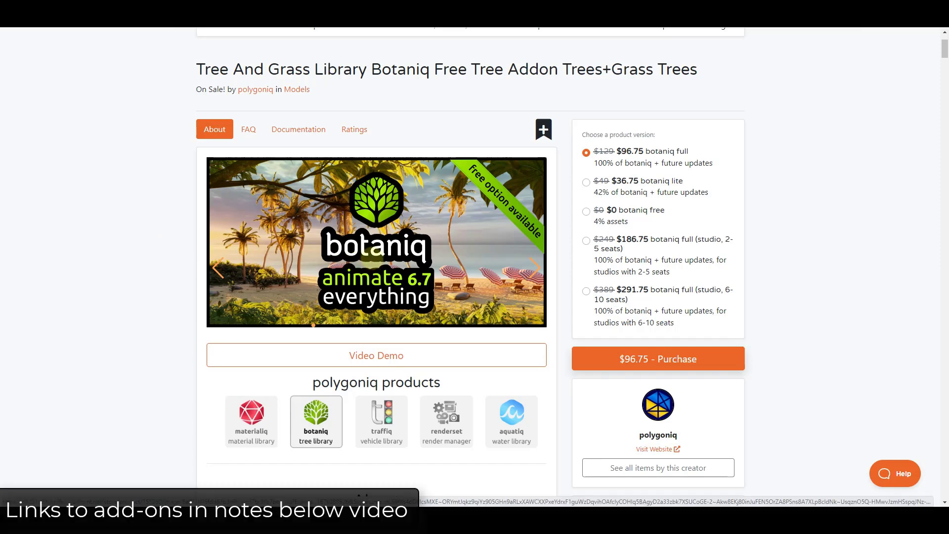
# - Scroll down the botaniq page past its Features section toward the Plants list
pyautogui.scroll(-3)
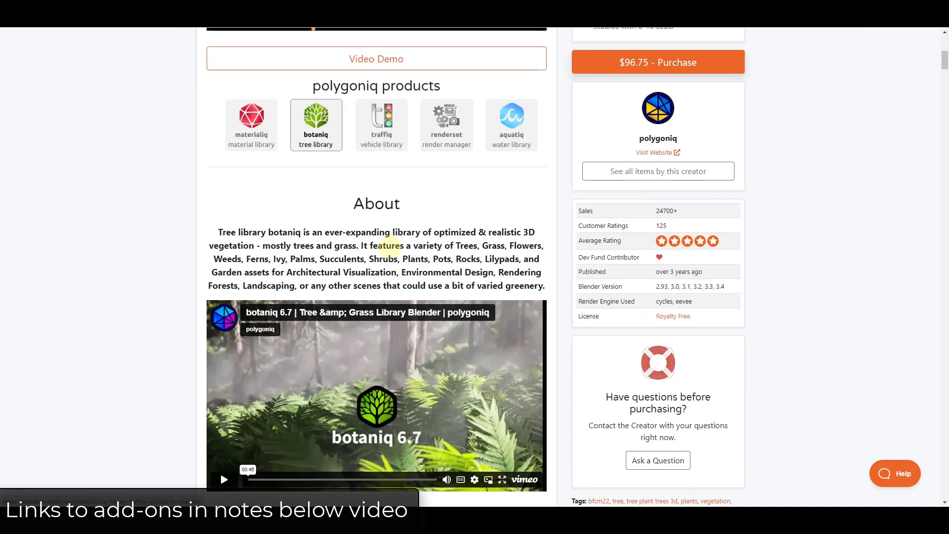
pyautogui.scroll(-3)
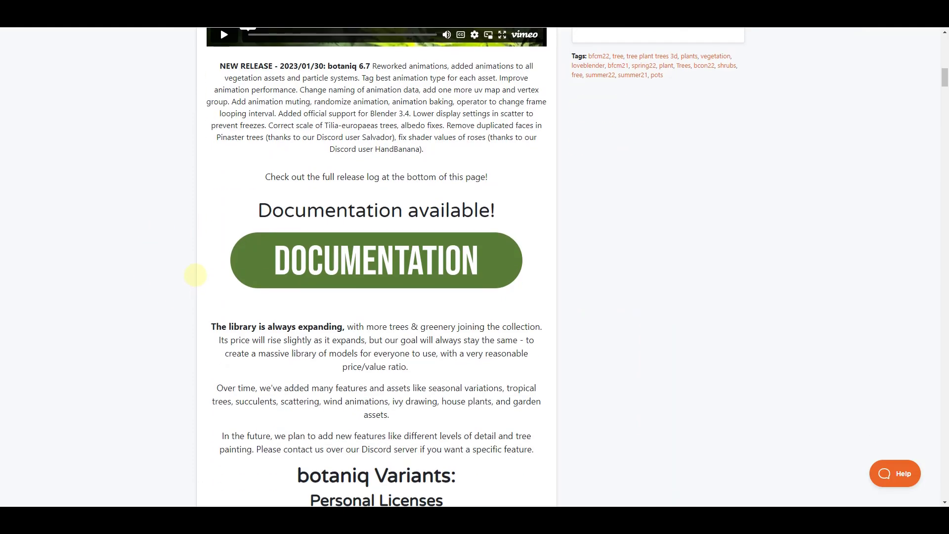
pyautogui.scroll(-3)
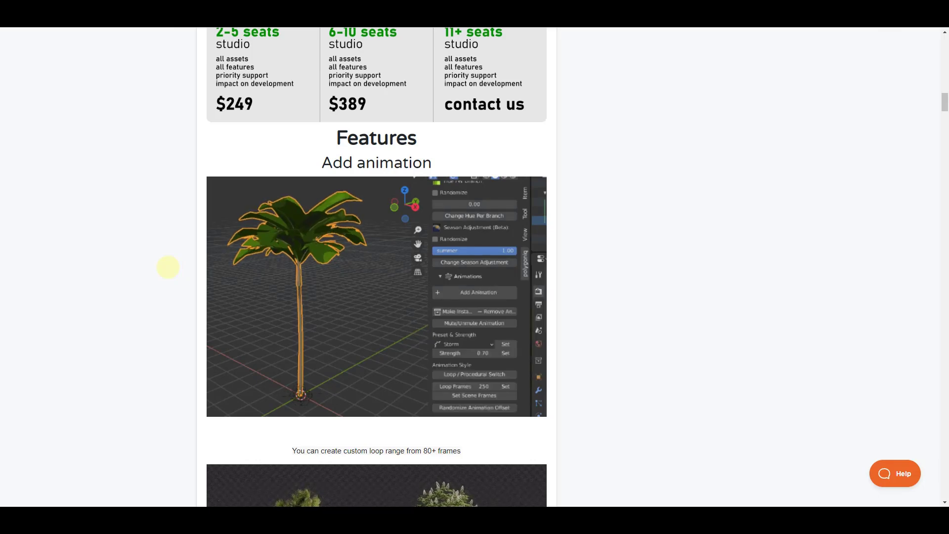
pyautogui.scroll(-3)
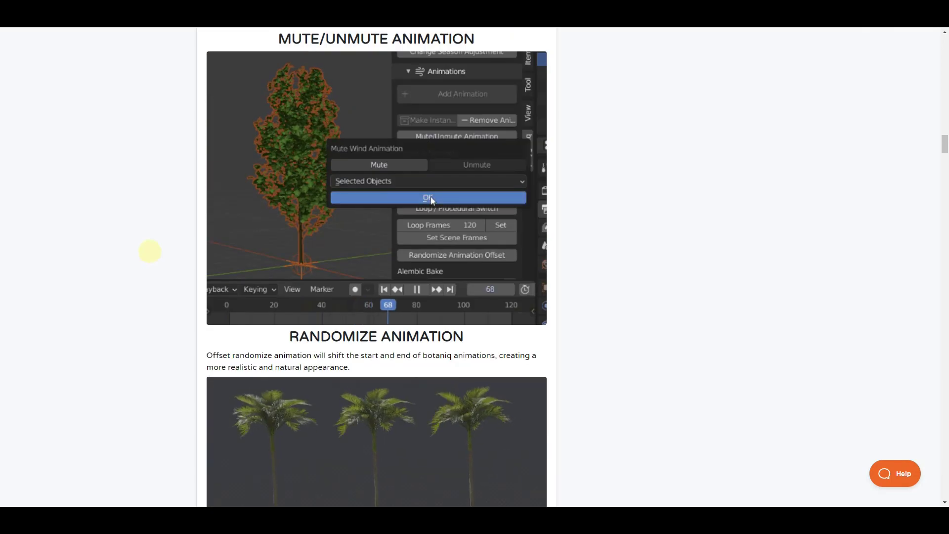
# - Continue down through botaniq's plant list to a creator's grid of on-sale add-ons
pyautogui.click(428, 198)
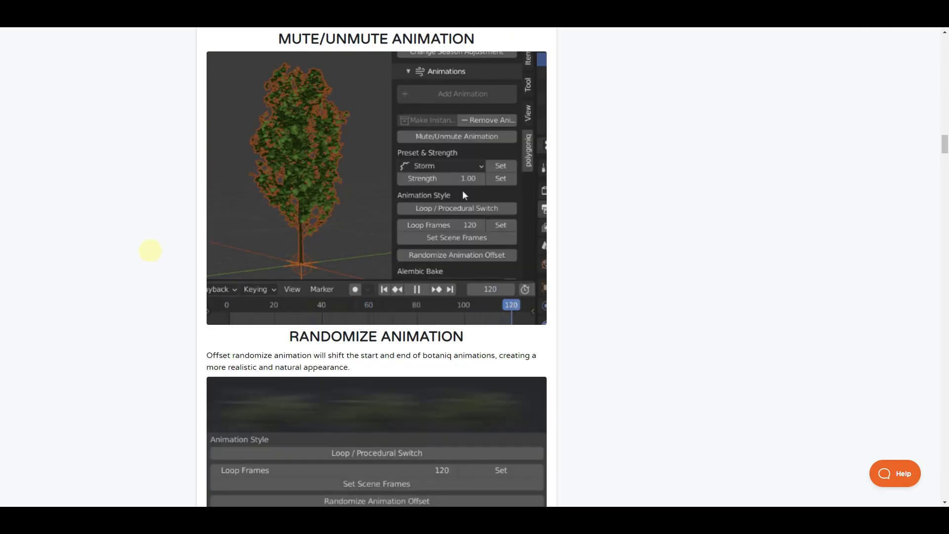
pyautogui.scroll(-3)
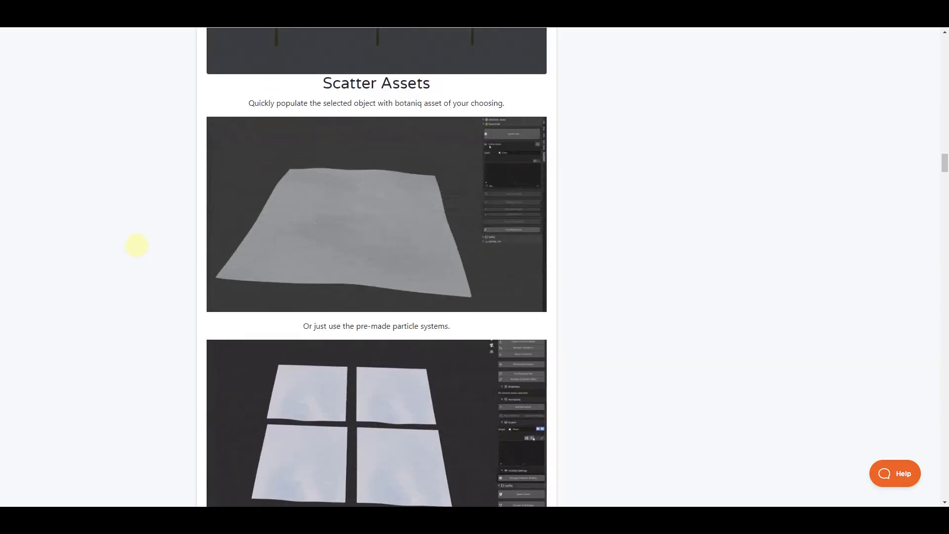
pyautogui.scroll(-3)
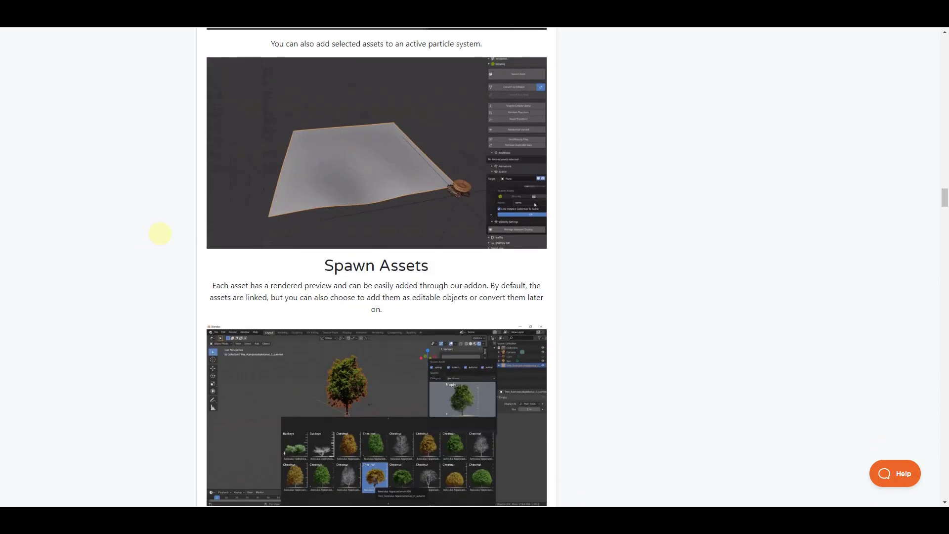
pyautogui.scroll(-3)
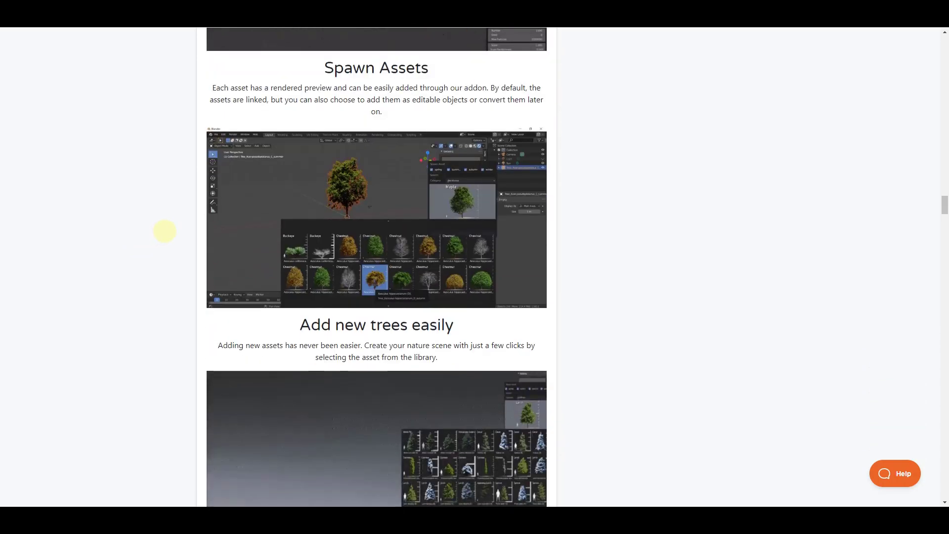
pyautogui.scroll(-3)
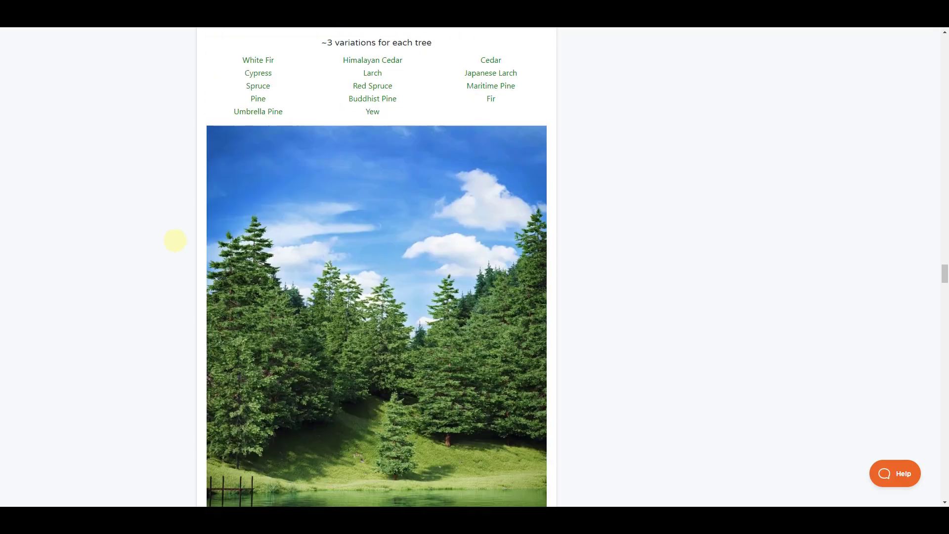
pyautogui.scroll(-3)
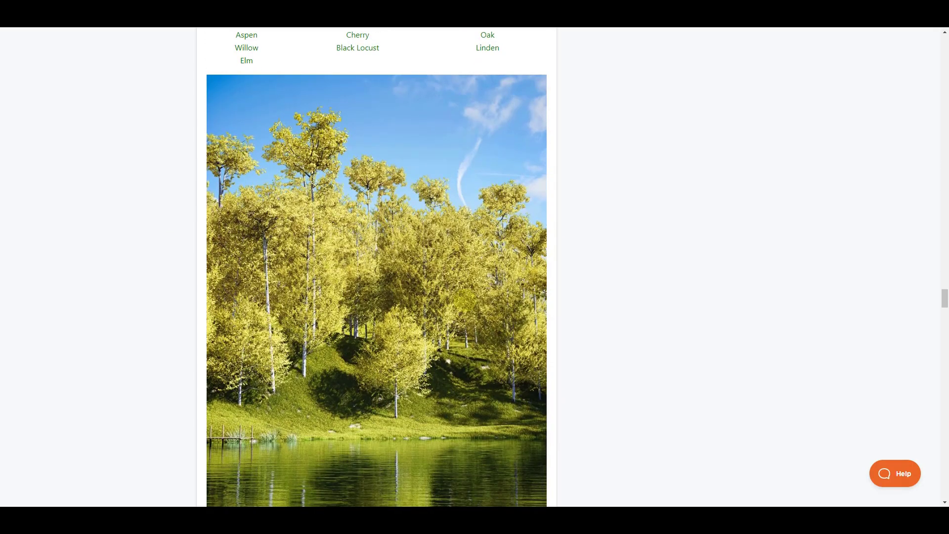
pyautogui.scroll(-3)
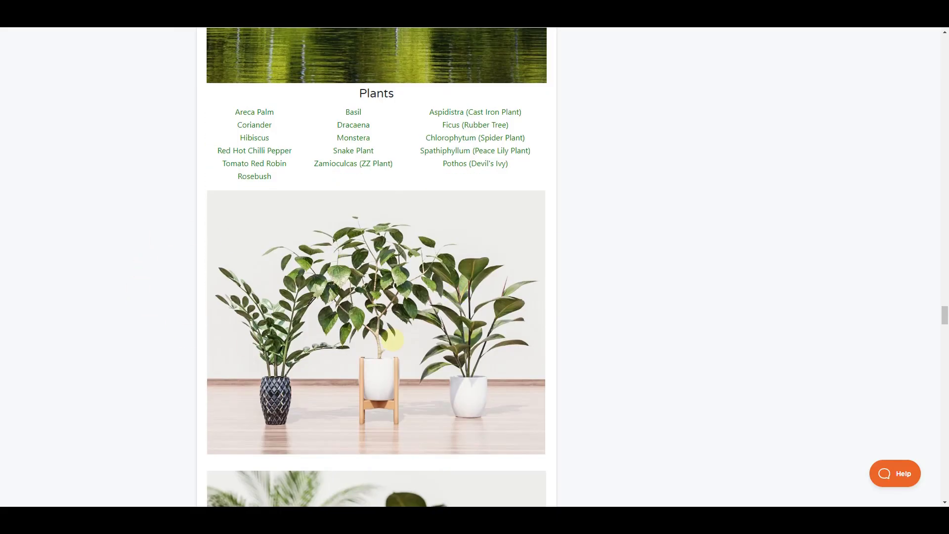
pyautogui.scroll(-3)
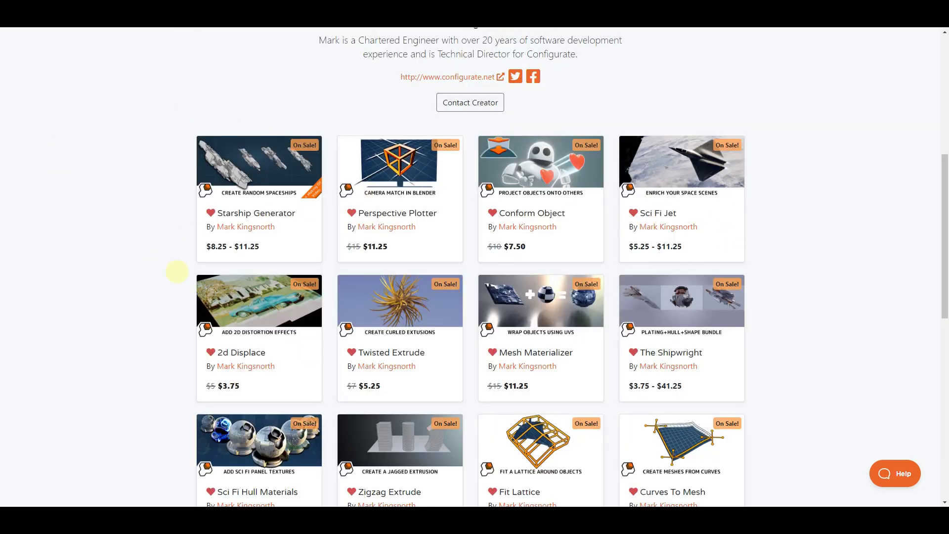
pyautogui.moveTo(114, 291)
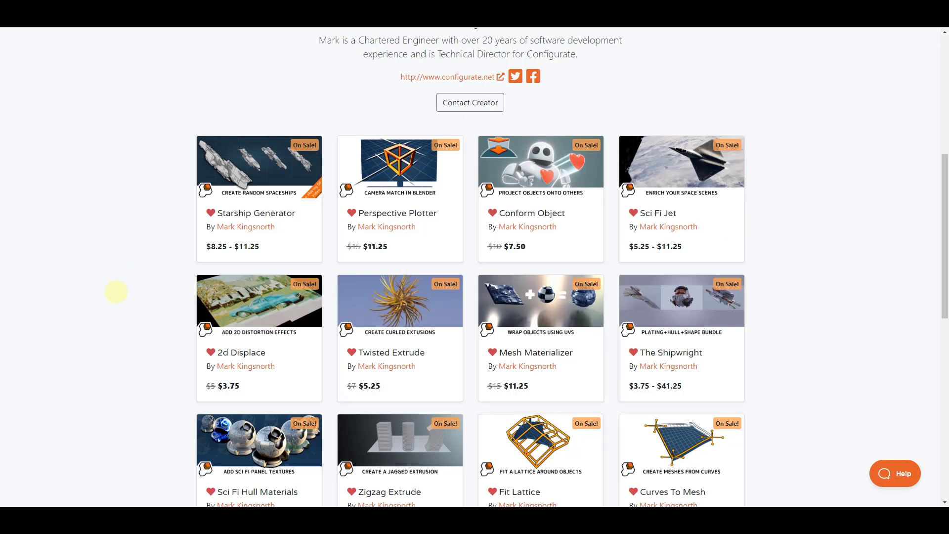
pyautogui.moveTo(430, 171)
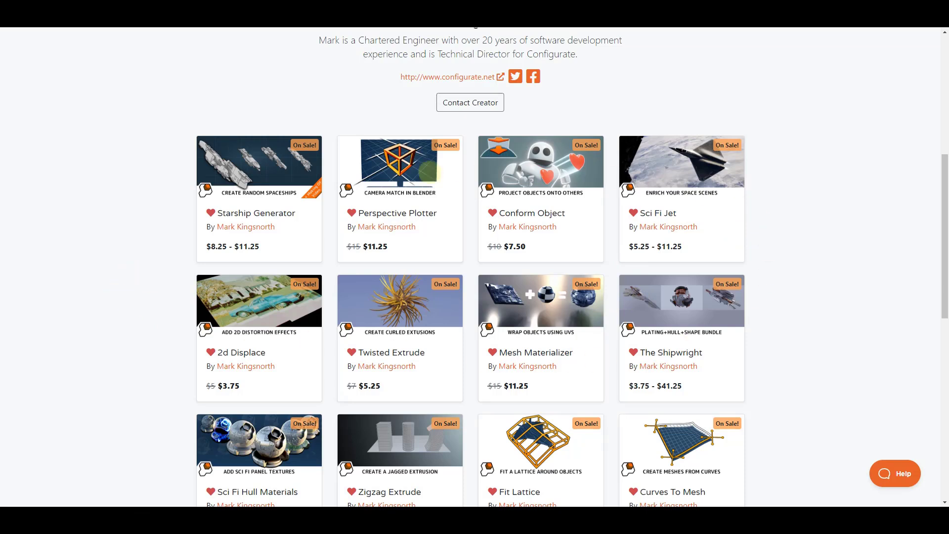
pyautogui.moveTo(546, 212)
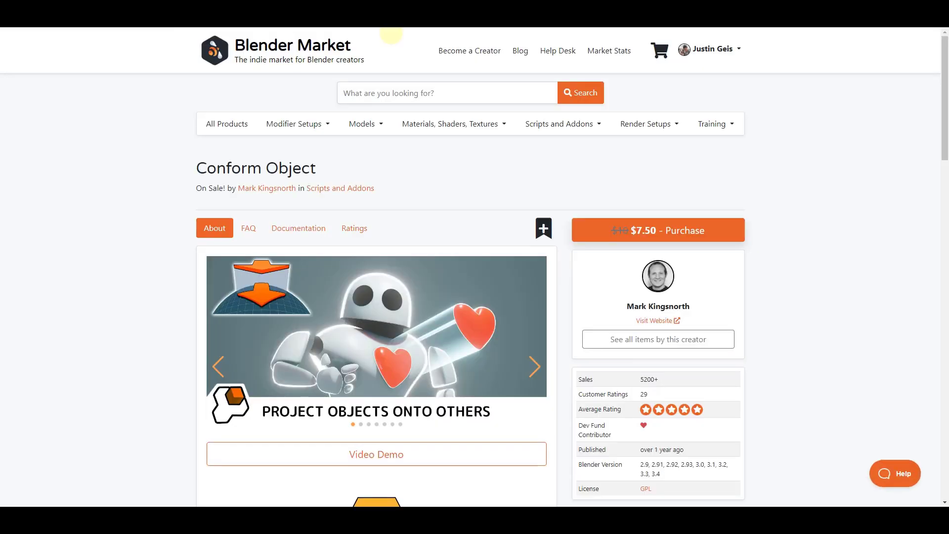
# - Scroll the Conform Object page slightly and advance its preview carousel to the next image
pyautogui.scroll(-3)
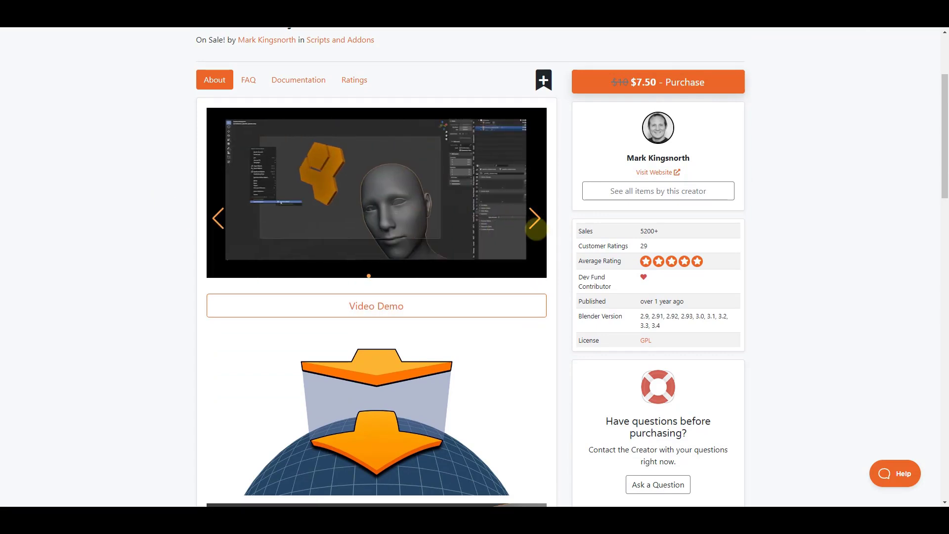
pyautogui.click(535, 219)
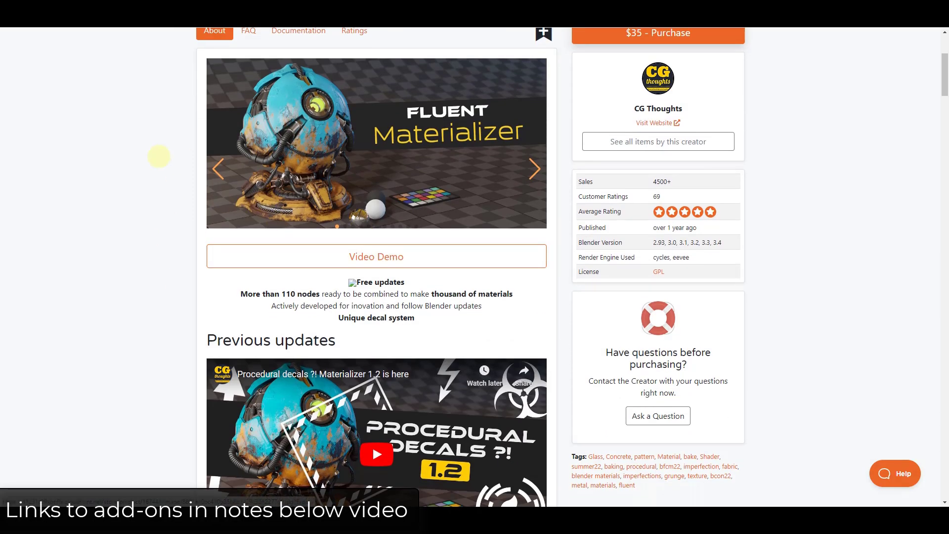
# - Scroll down the Fluent Materializer page through its procedural effects and decals sections
pyautogui.scroll(-3)
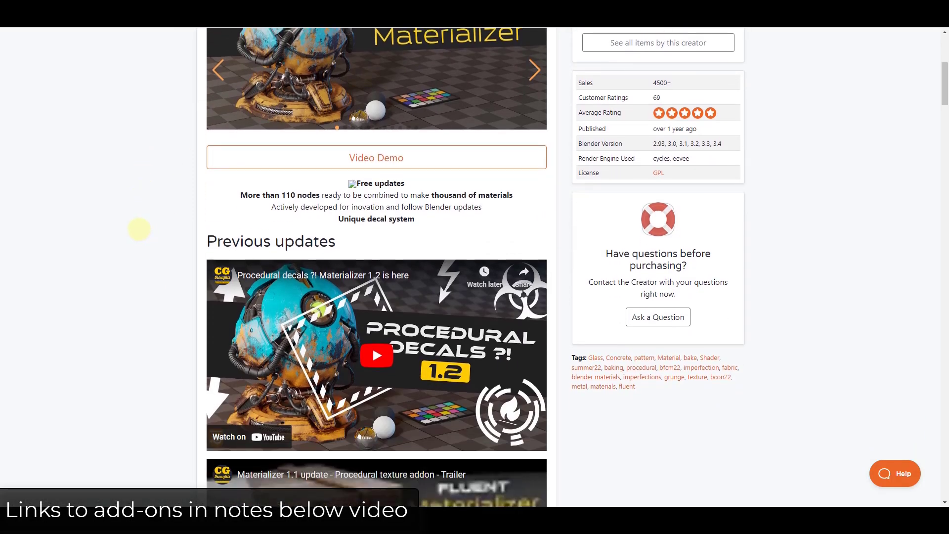
pyautogui.scroll(-3)
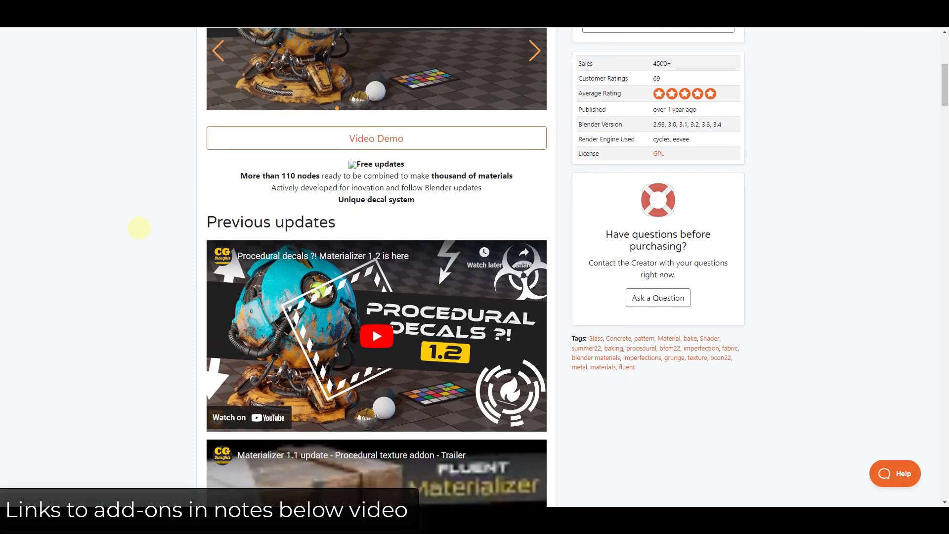
pyautogui.scroll(-3)
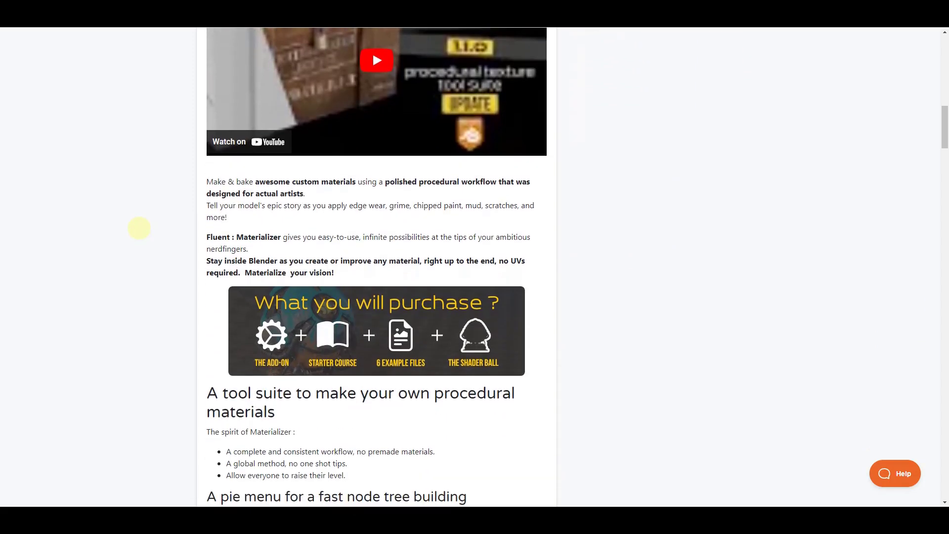
pyautogui.scroll(-3)
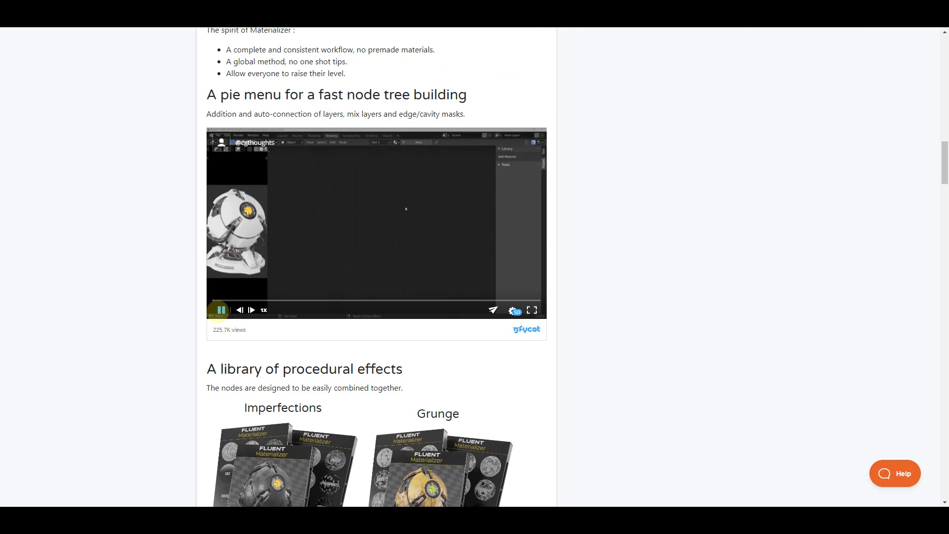
pyautogui.scroll(-3)
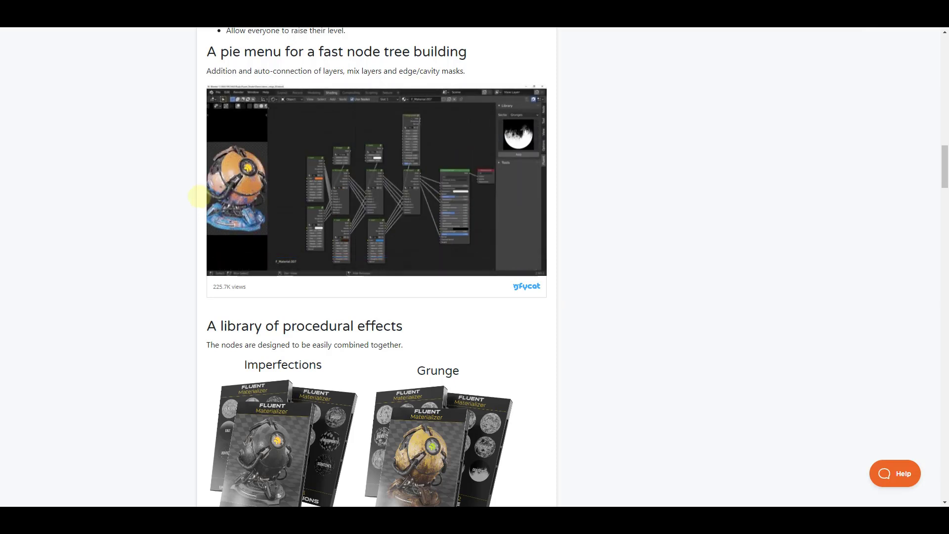
# - Continue down the Fluent Materializer features to the Bake functions section
pyautogui.scroll(-3)
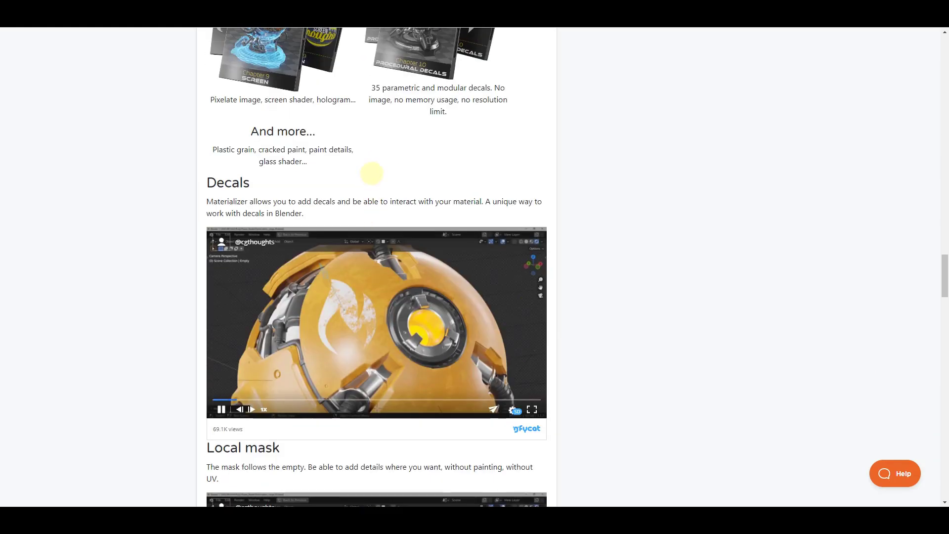
pyautogui.scroll(-3)
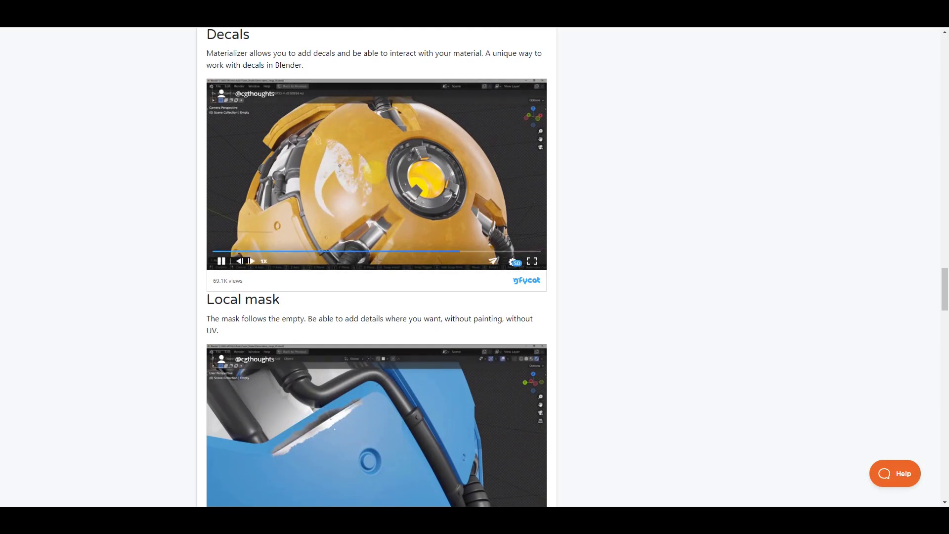
pyautogui.scroll(-3)
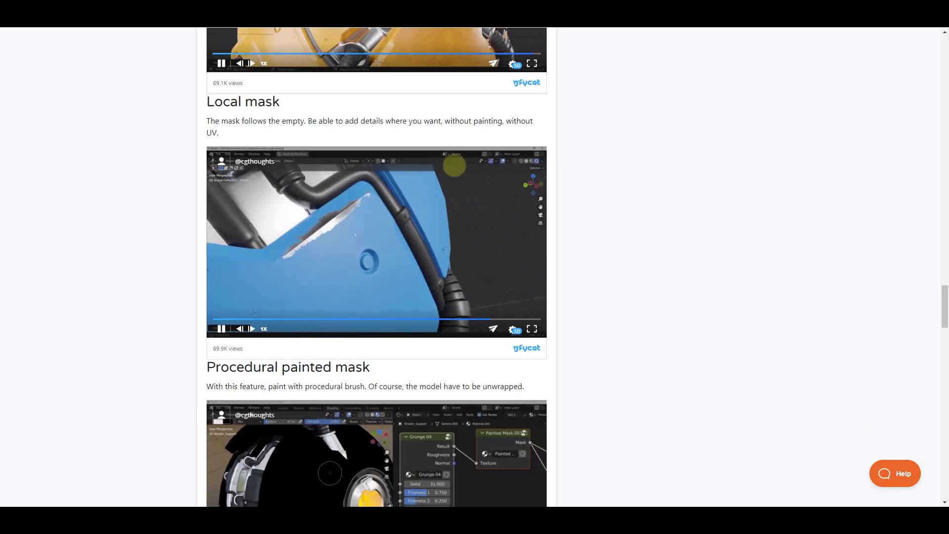
pyautogui.scroll(-3)
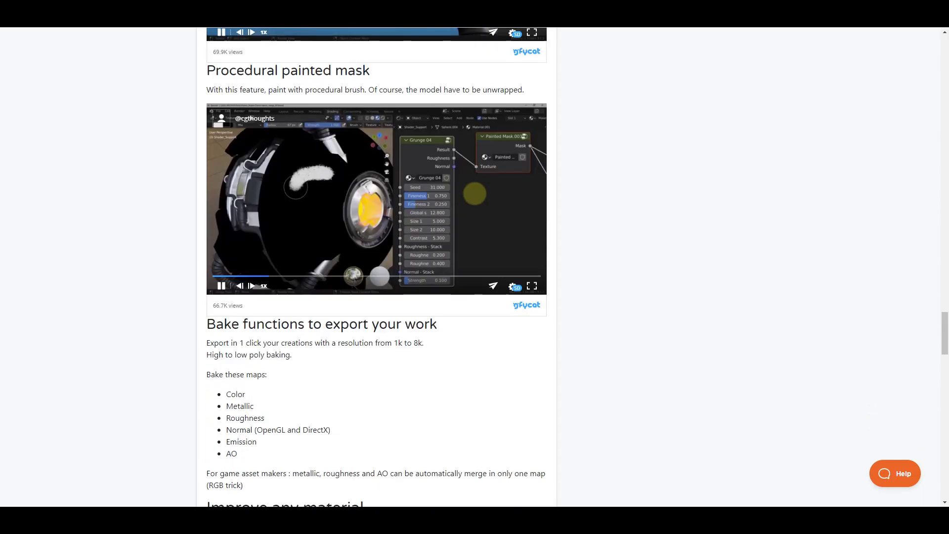
pyautogui.scroll(-3)
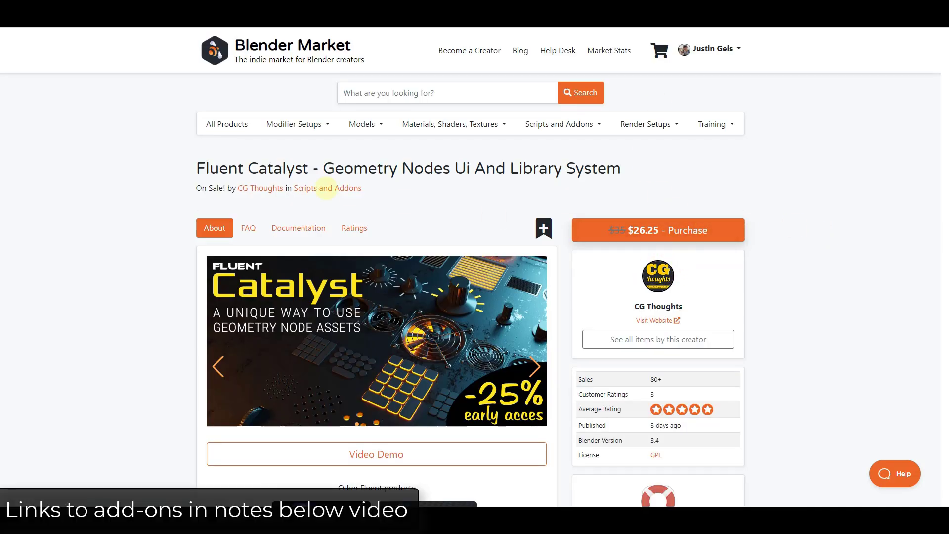
# - Scroll into the Fluent Catalyst features and jump ahead in its geometry-node demo clip
pyautogui.scroll(-3)
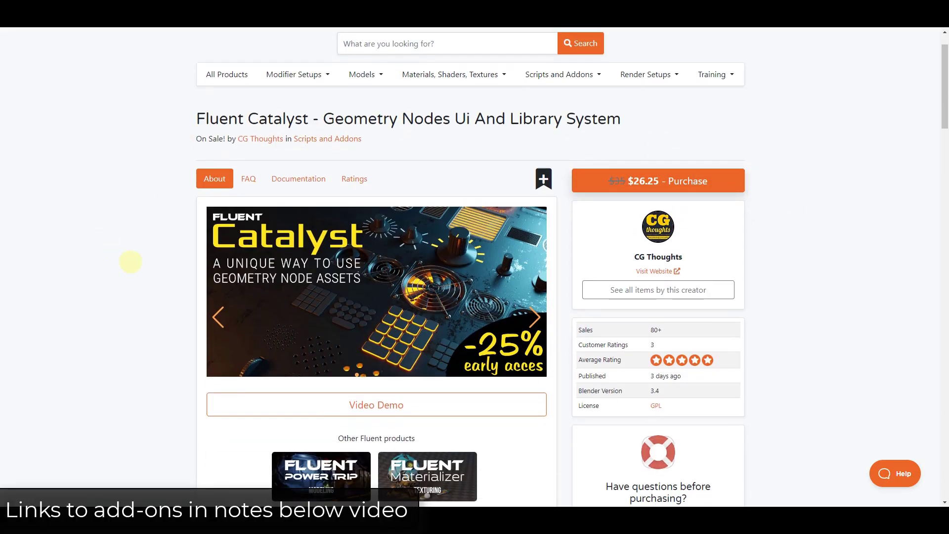
pyautogui.scroll(-3)
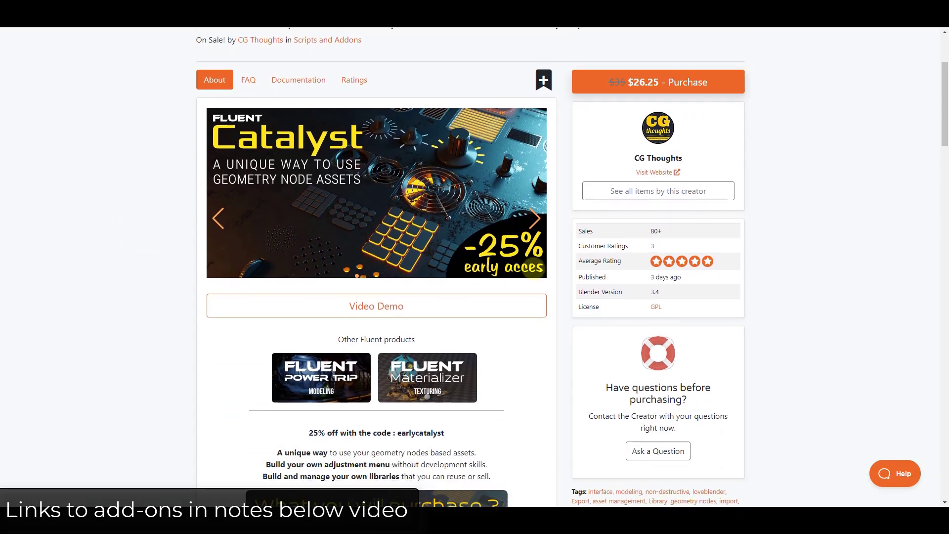
pyautogui.click(535, 220)
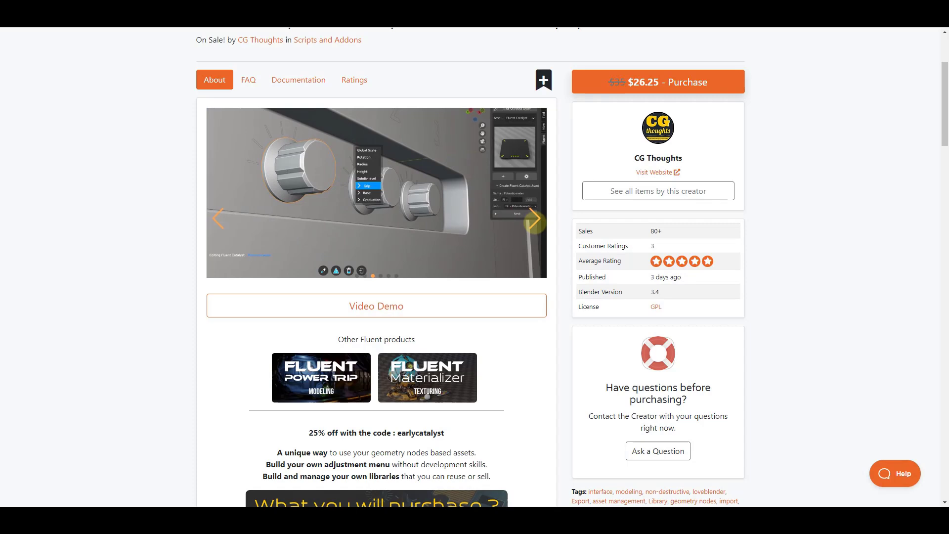
pyautogui.scroll(-3)
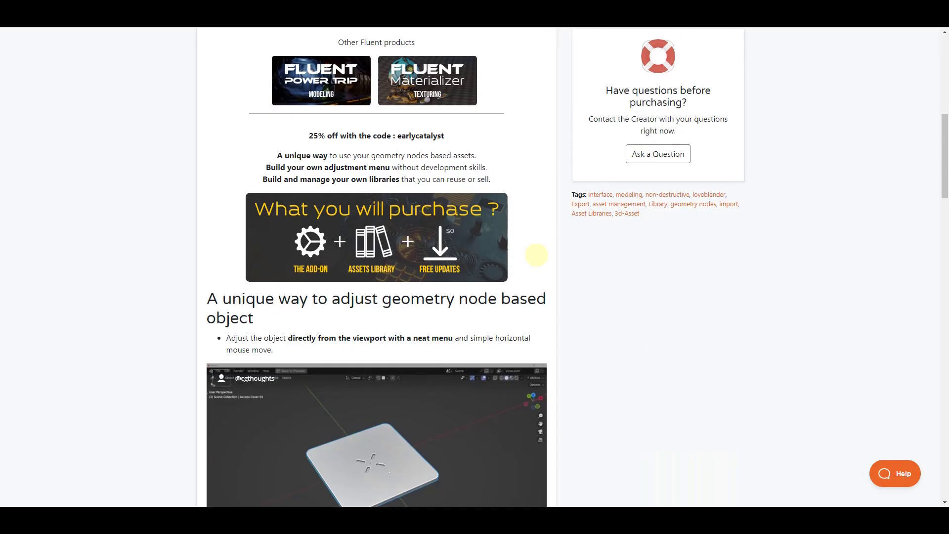
pyautogui.scroll(-3)
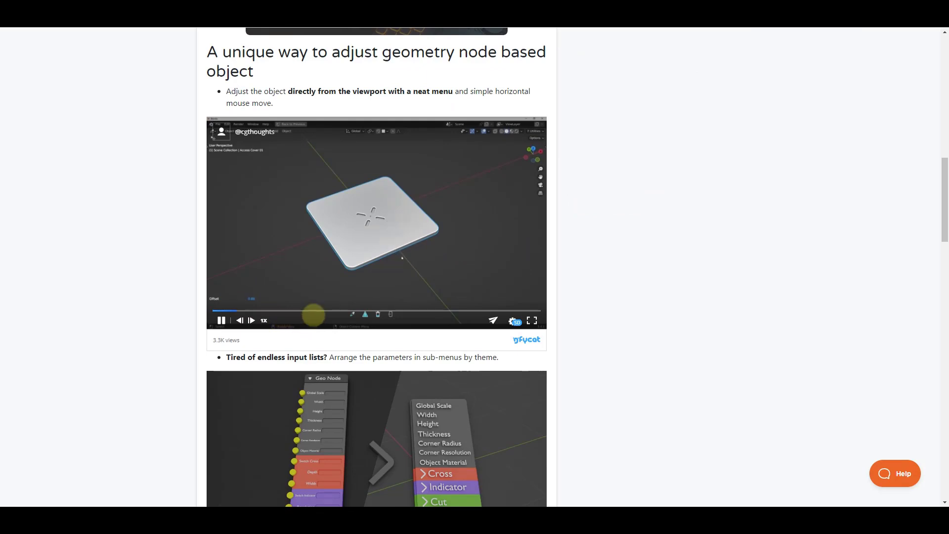
pyautogui.moveTo(314, 310); pyautogui.dragTo(248, 310)
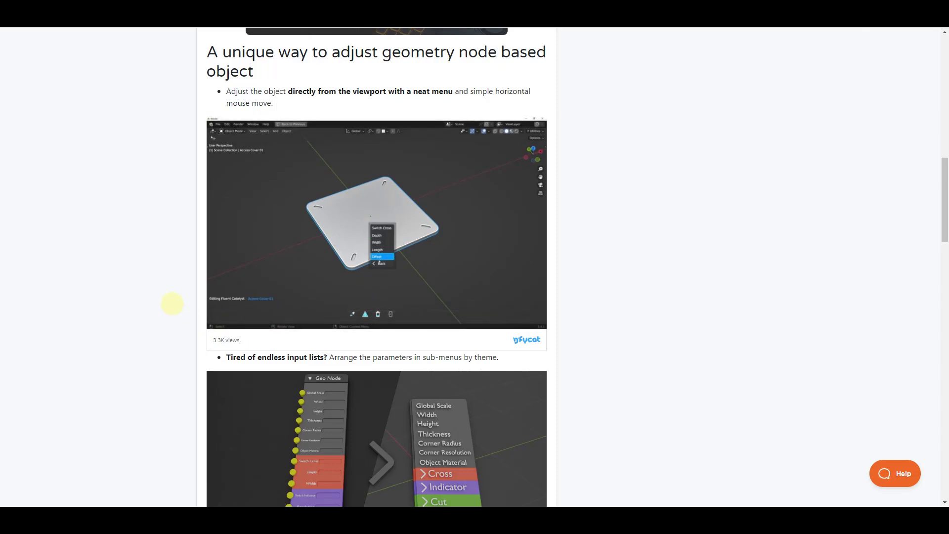
# - Finish the Fluent Catalyst features, return to the top and show the Catalyst sale banner in the gallery
pyautogui.scroll(-3)
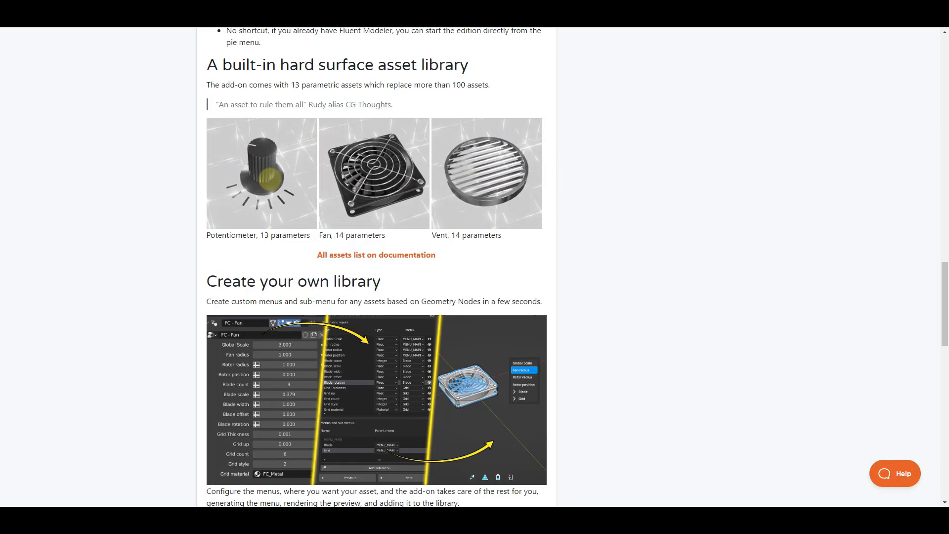
pyautogui.scroll(-3)
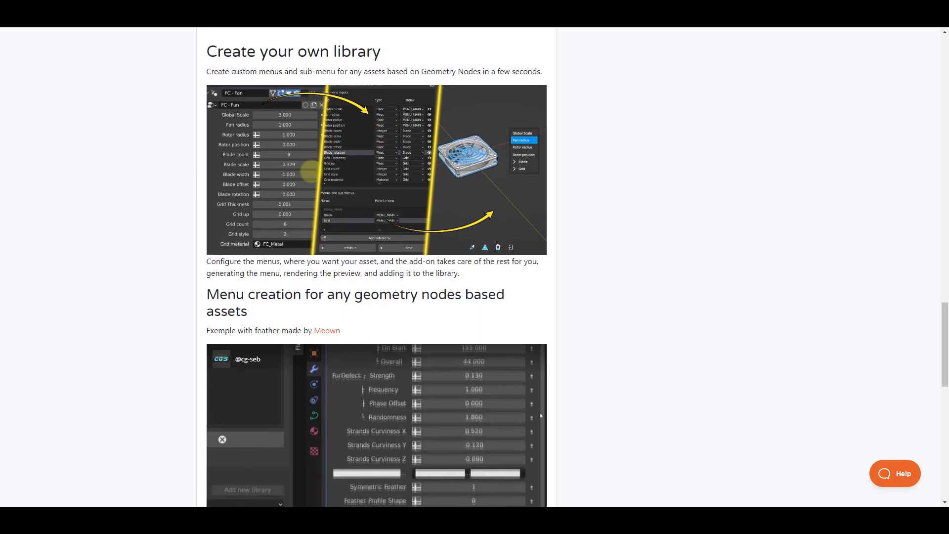
pyautogui.scroll(-3)
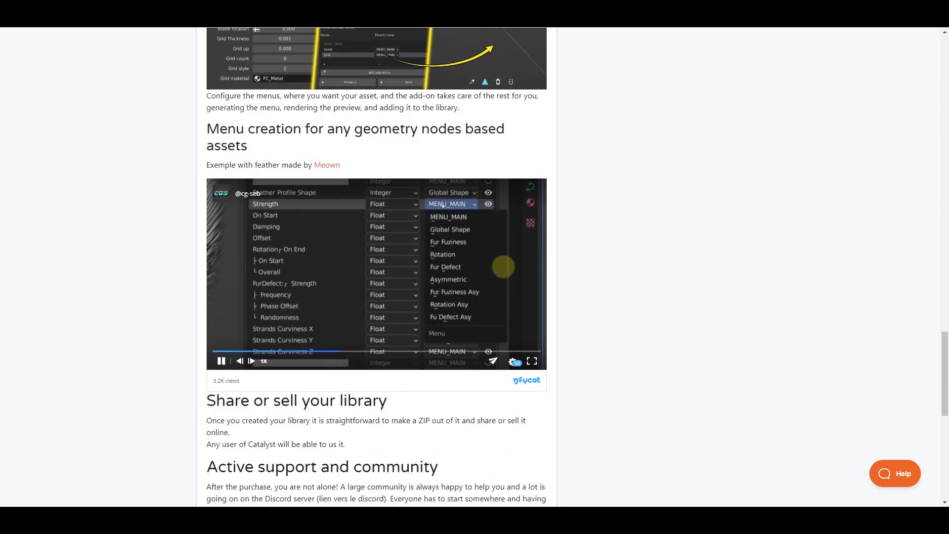
pyautogui.scroll(-3)
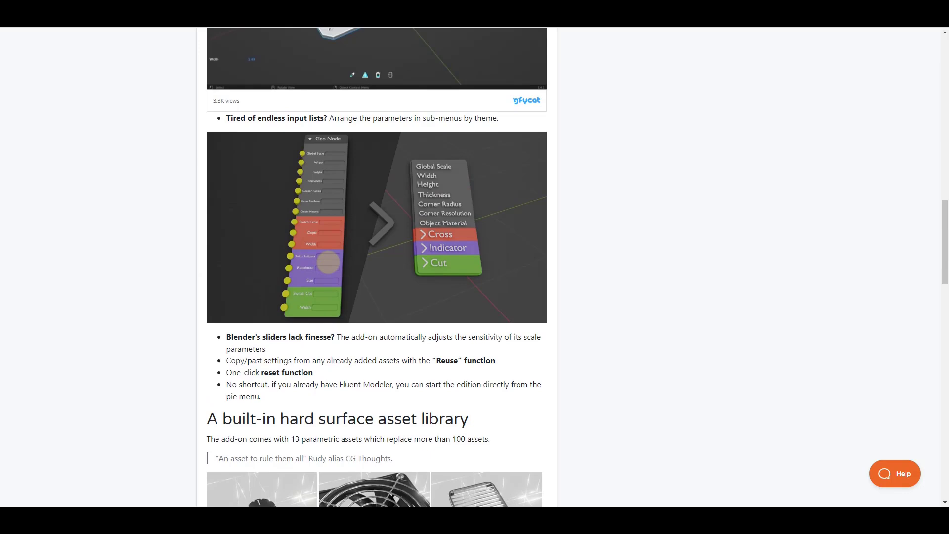
pyautogui.scroll(3)
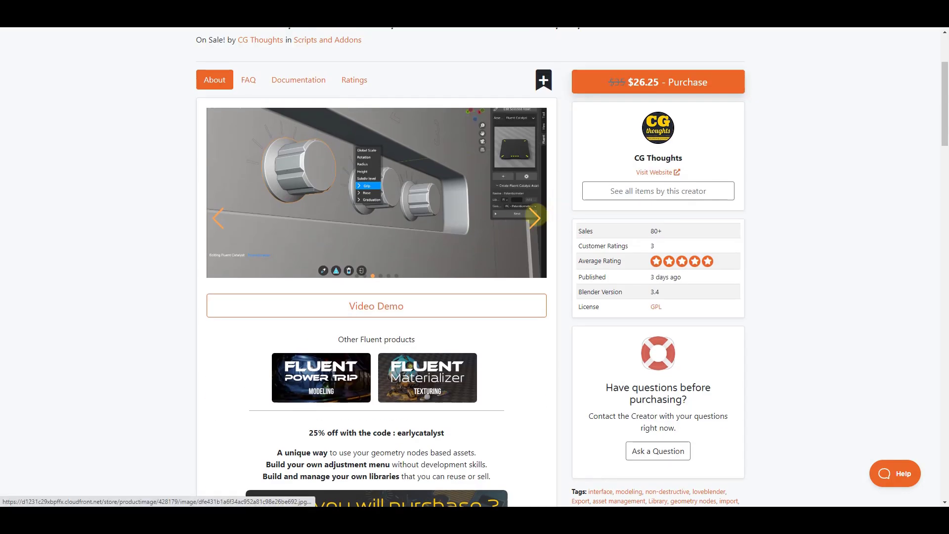
pyautogui.click(535, 219)
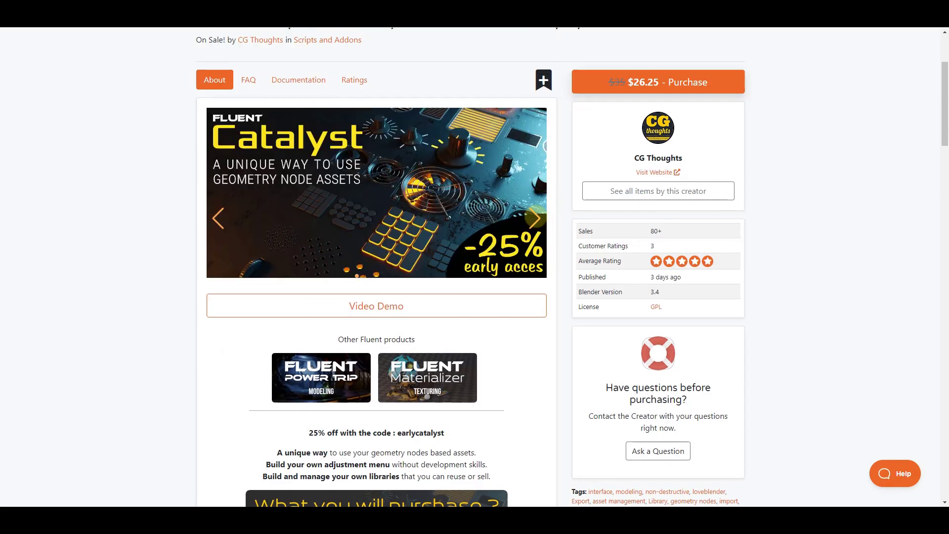
pyautogui.scroll(-3)
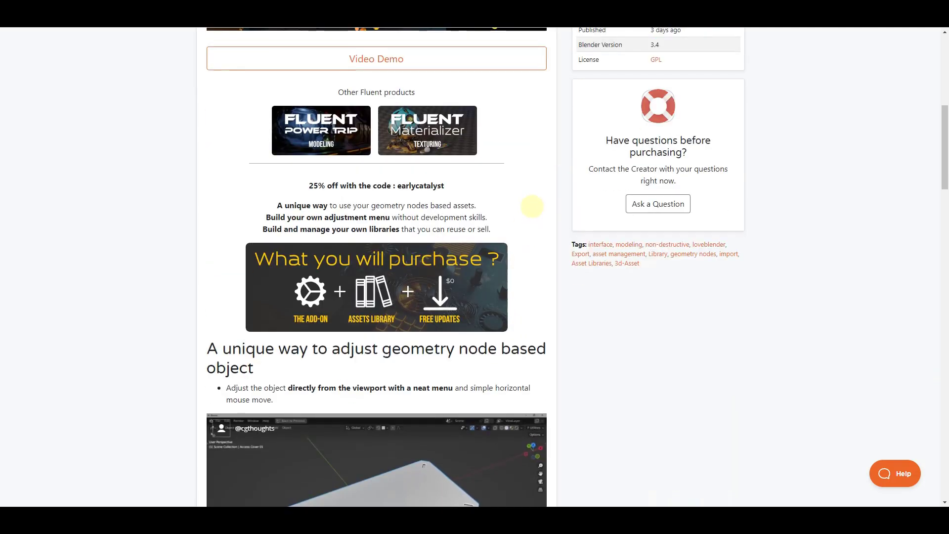
pyautogui.scroll(-3)
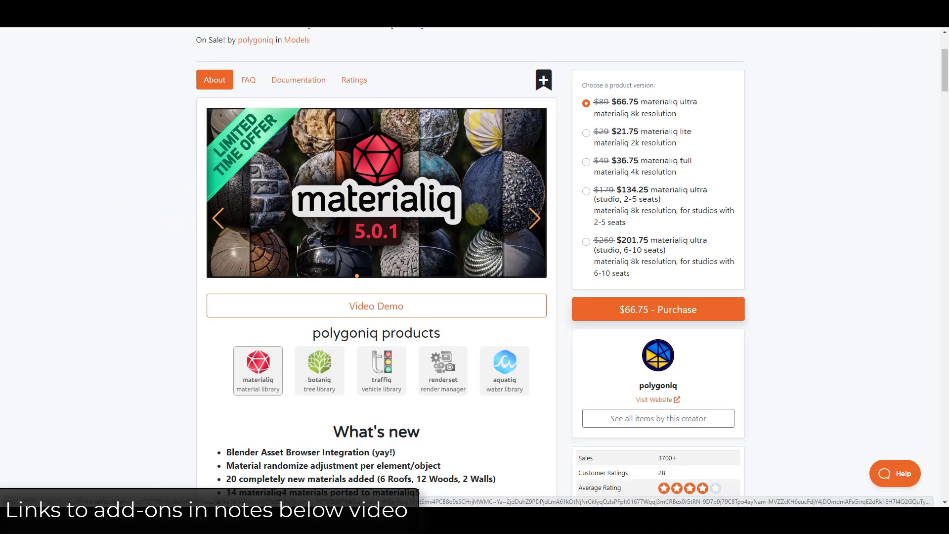
# - Scroll down through the materialiq 5.0.1 page's feature sections
pyautogui.scroll(-3)
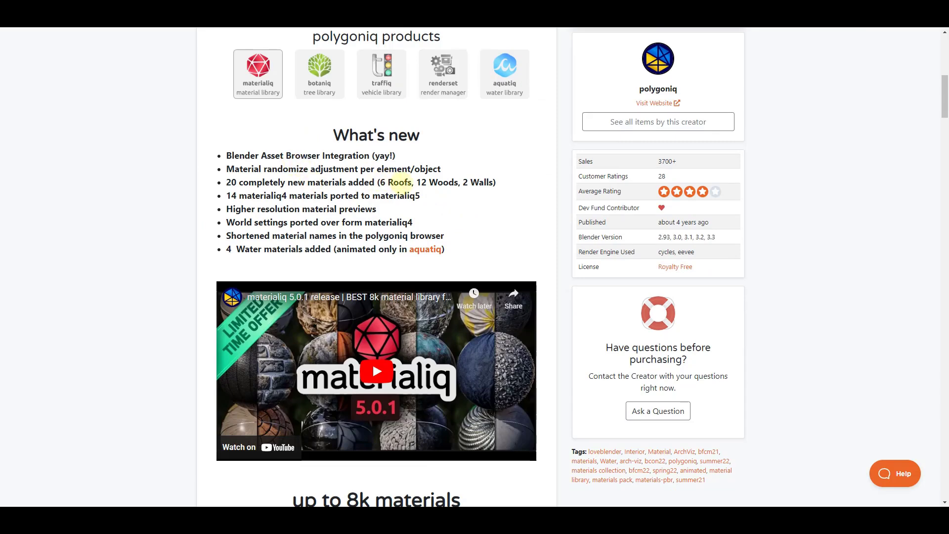
pyautogui.scroll(-3)
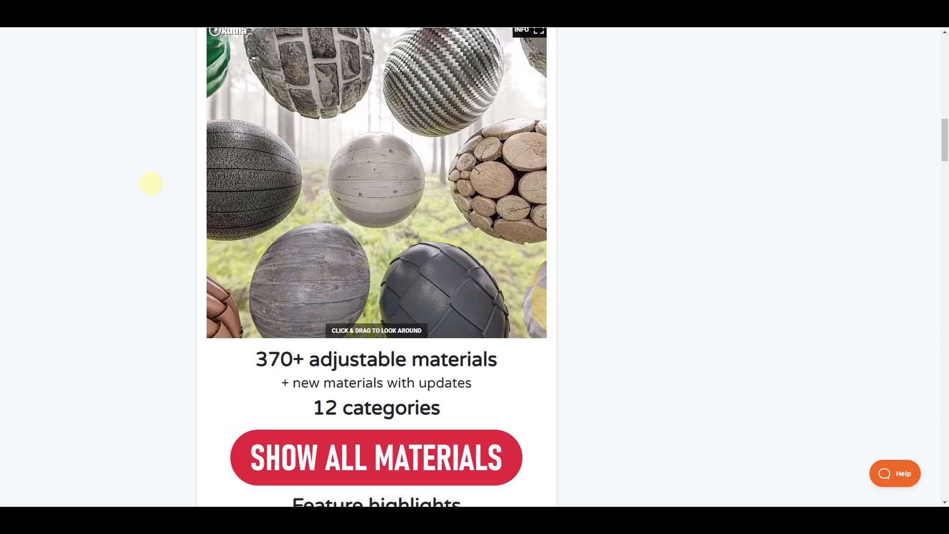
pyautogui.scroll(-3)
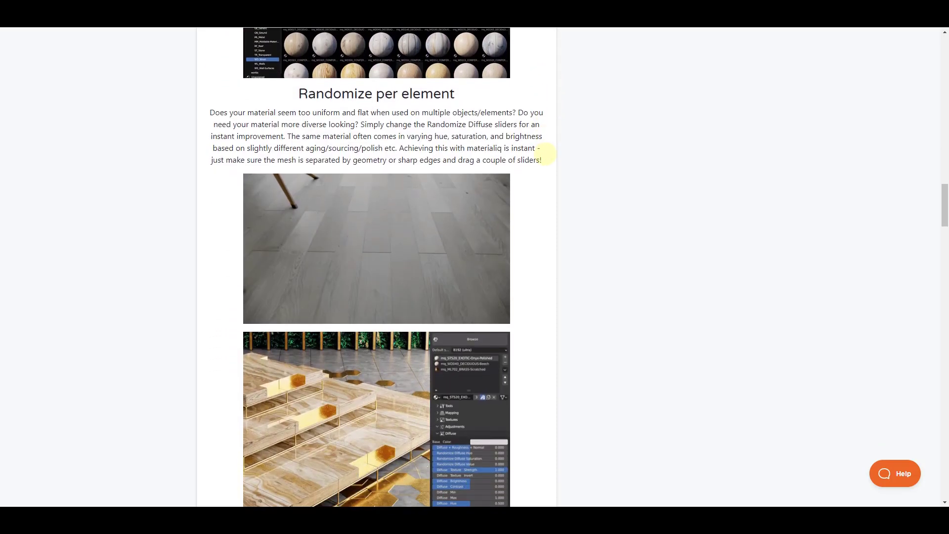
pyautogui.scroll(-3)
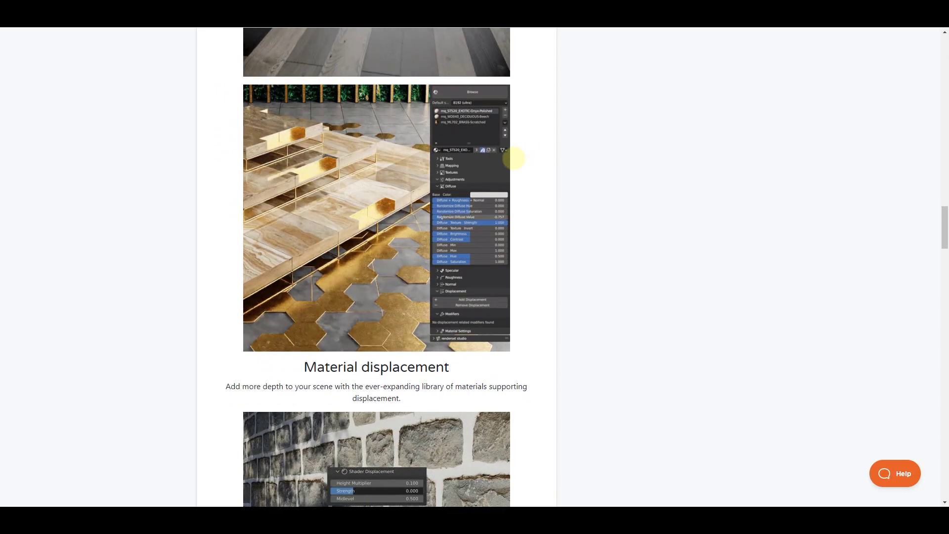
pyautogui.scroll(-3)
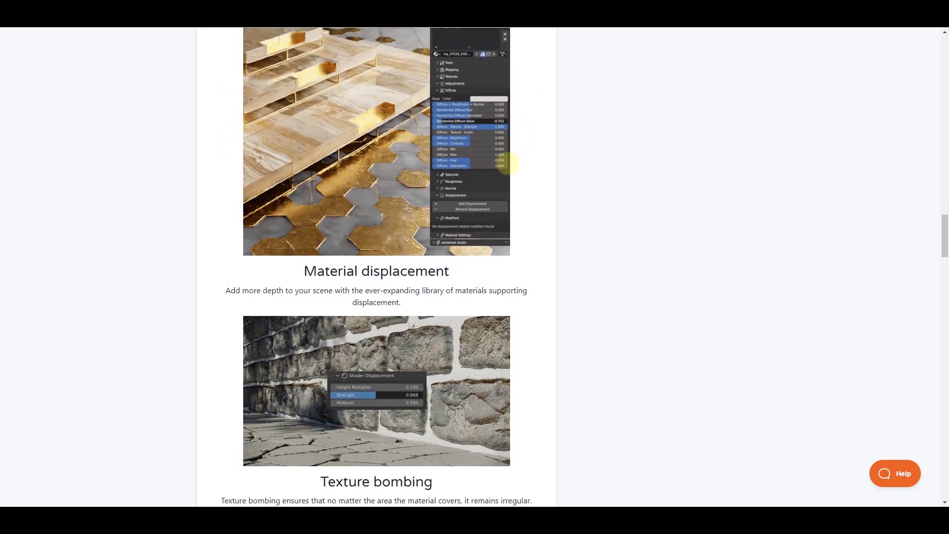
pyautogui.scroll(-3)
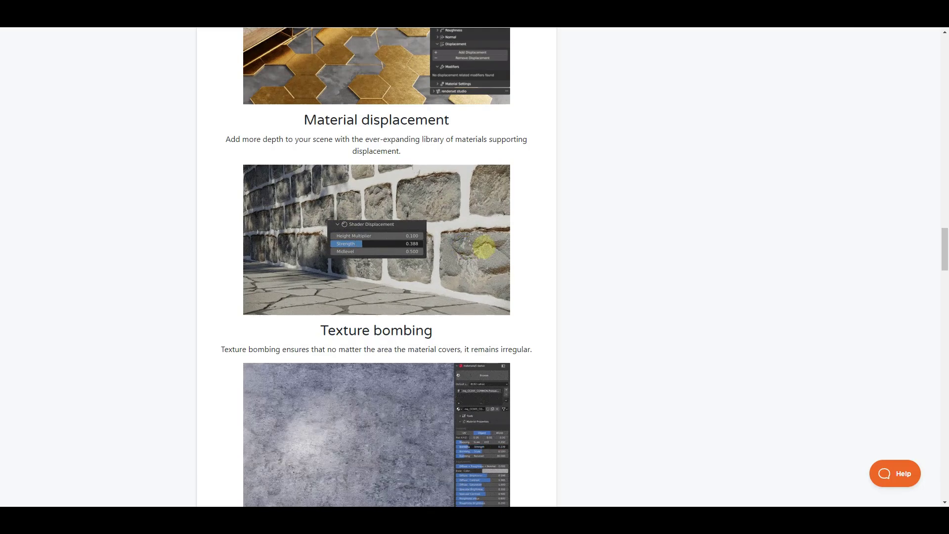
# - Continue down the sale list and open the Sanctus Library - Procedural Materials page
pyautogui.moveTo(345, 243); pyautogui.dragTo(362, 243)
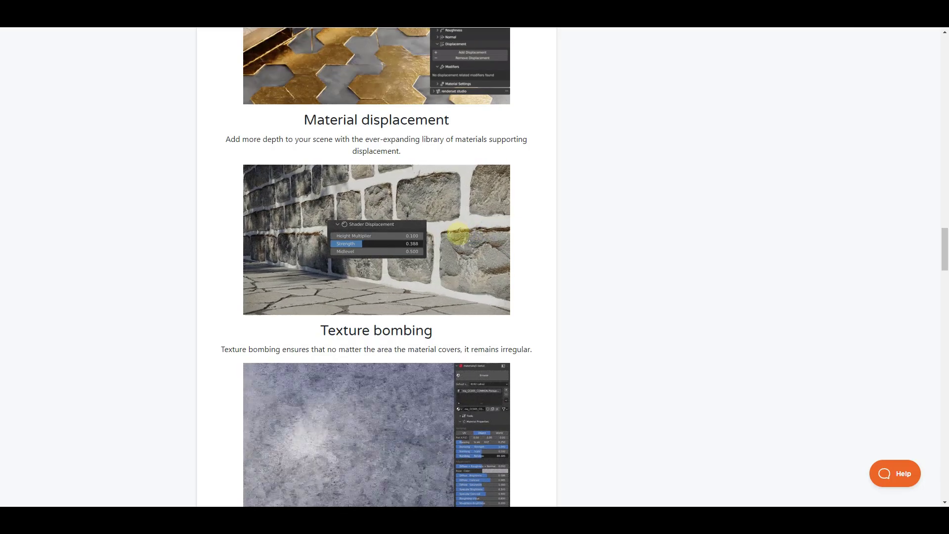
pyautogui.scroll(-3)
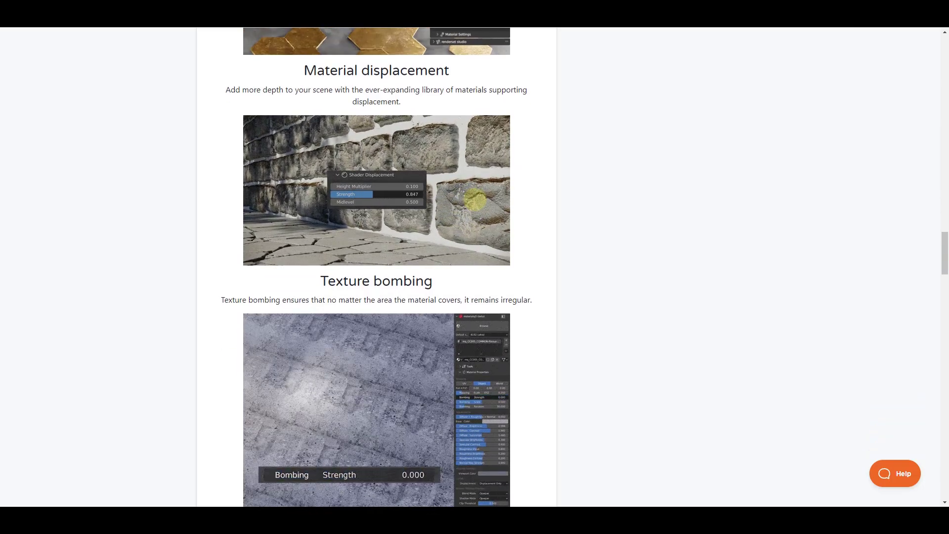
pyautogui.scroll(-3)
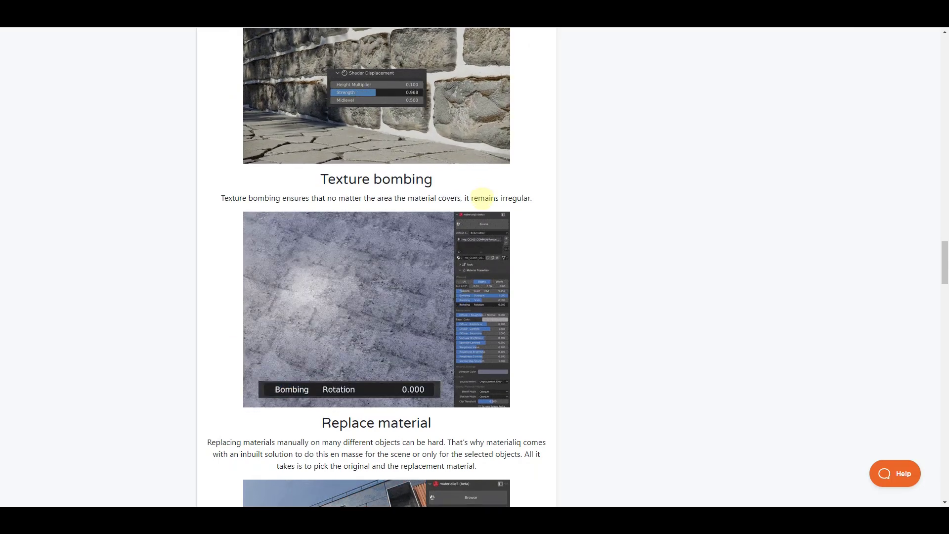
pyautogui.scroll(-3)
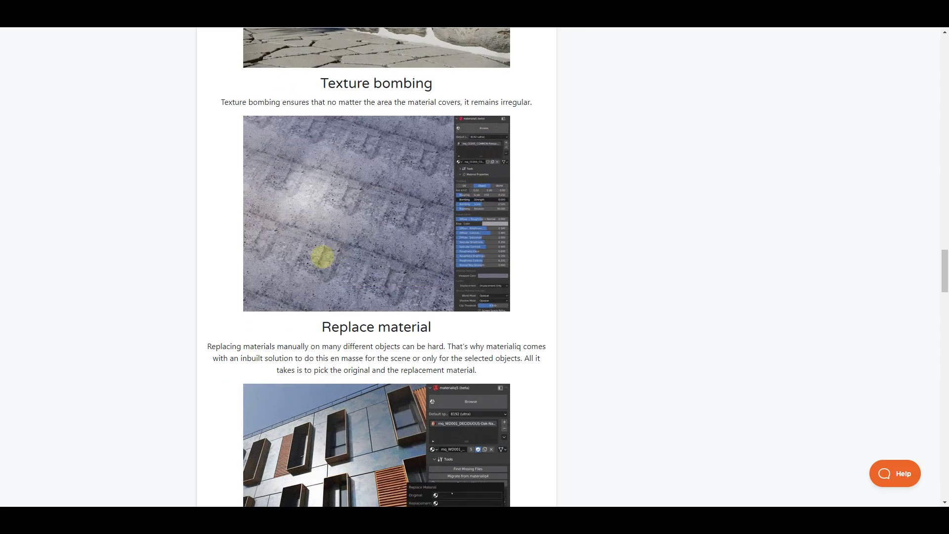
pyautogui.scroll(-3)
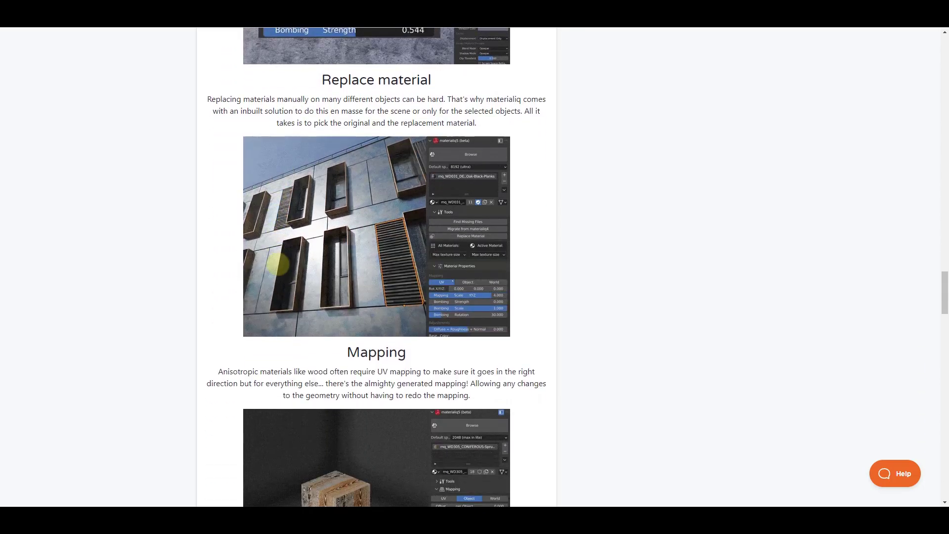
pyautogui.scroll(-3)
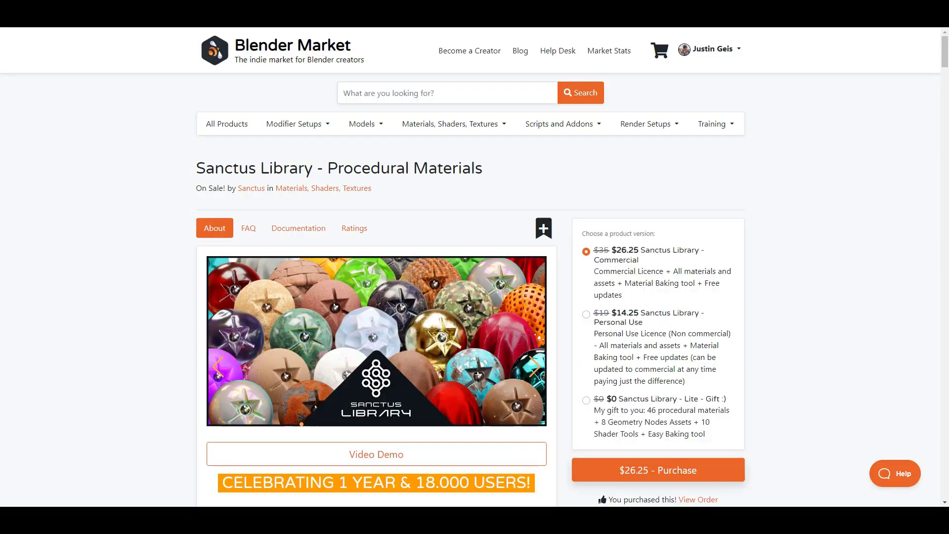
# - Scroll down through the Sanctus Library page's material showcase sections
pyautogui.scroll(-3)
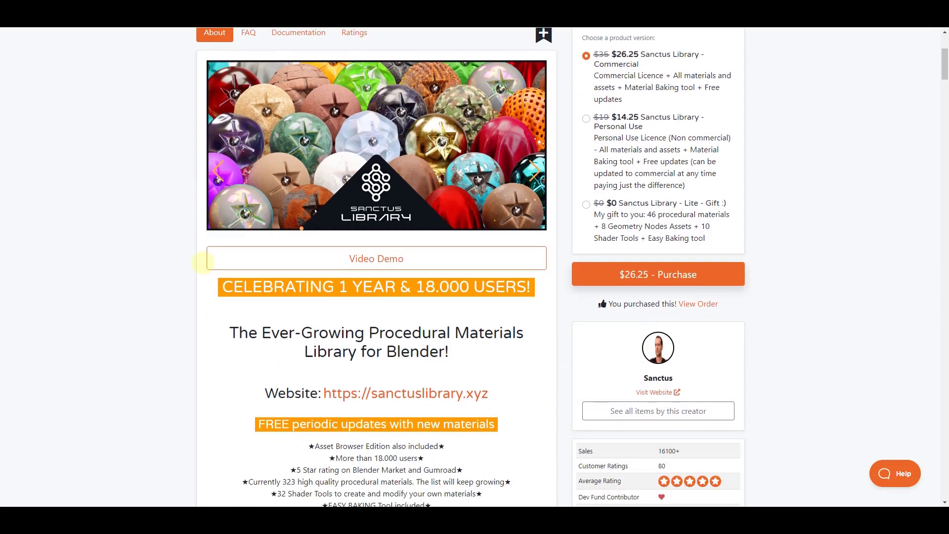
pyautogui.scroll(-3)
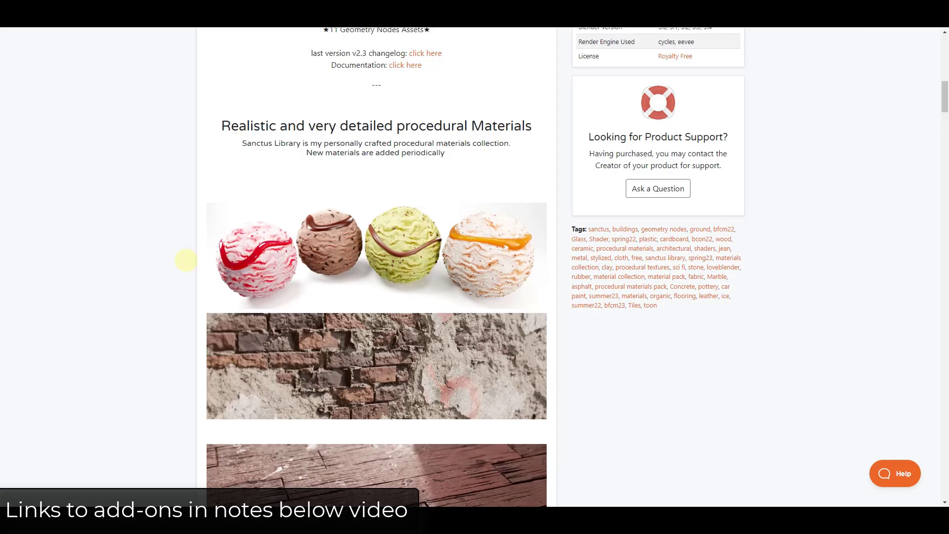
pyautogui.scroll(-3)
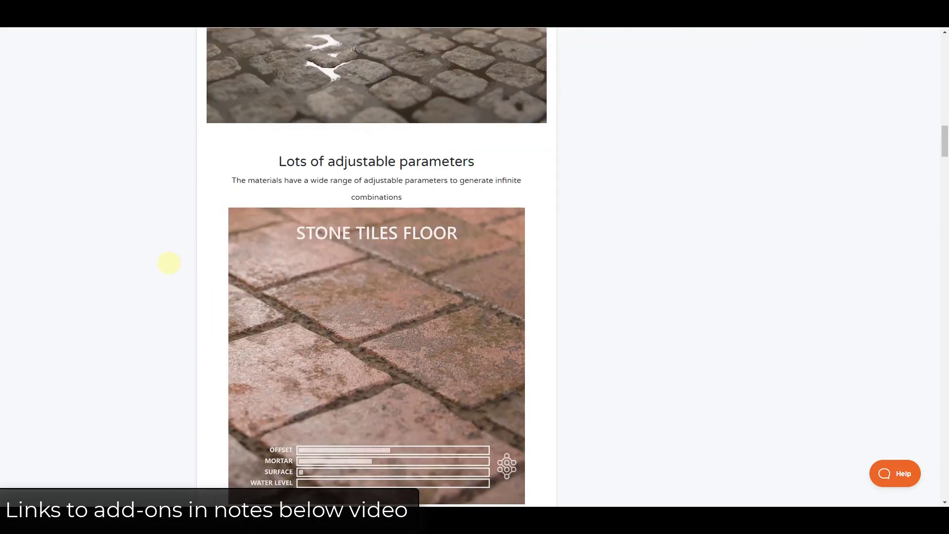
pyautogui.scroll(-3)
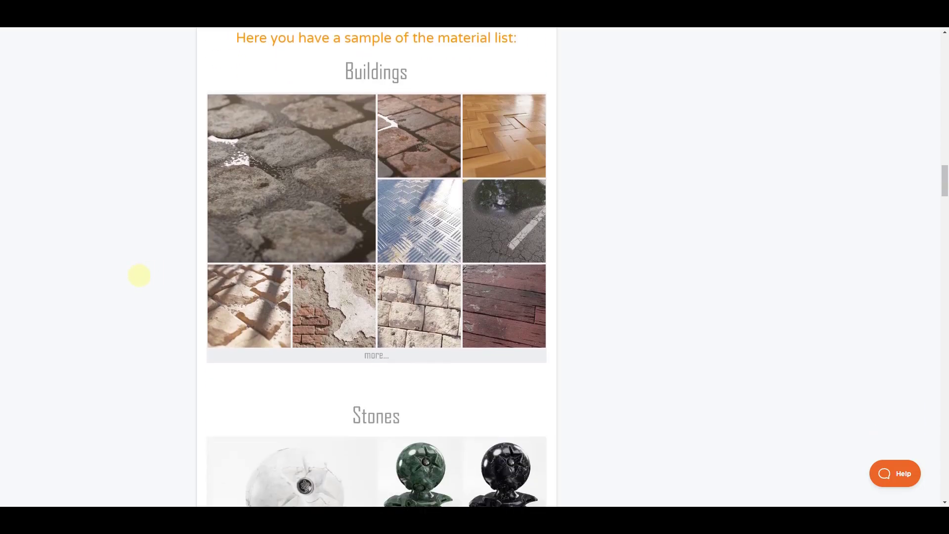
pyautogui.scroll(-3)
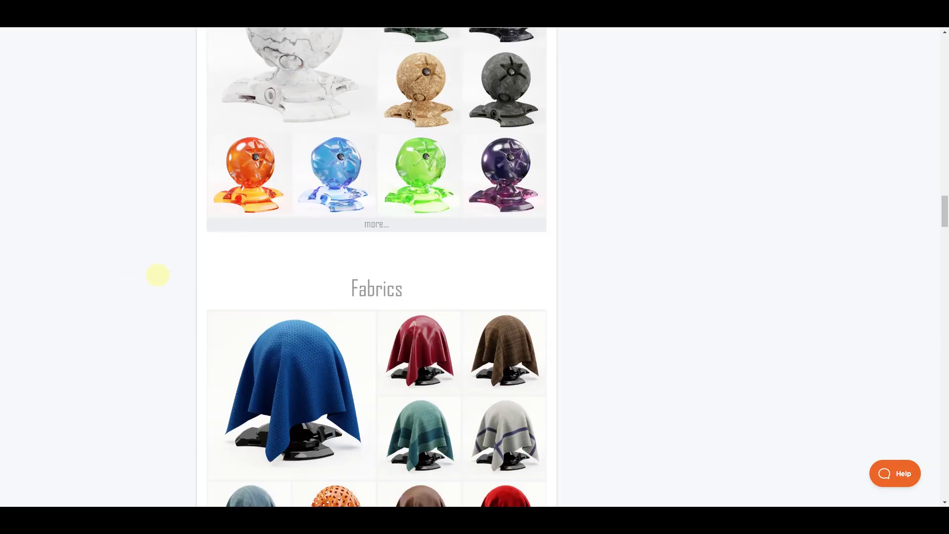
pyautogui.scroll(-3)
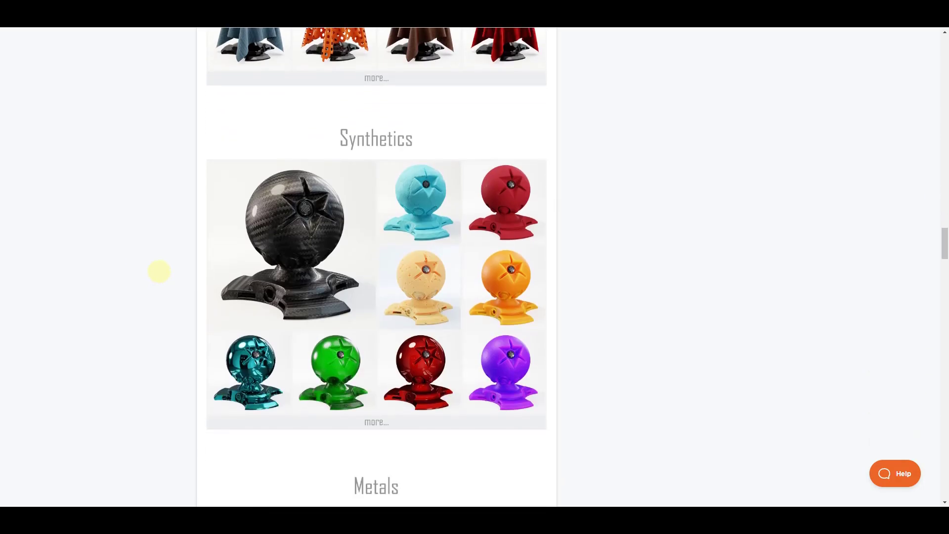
pyautogui.scroll(-3)
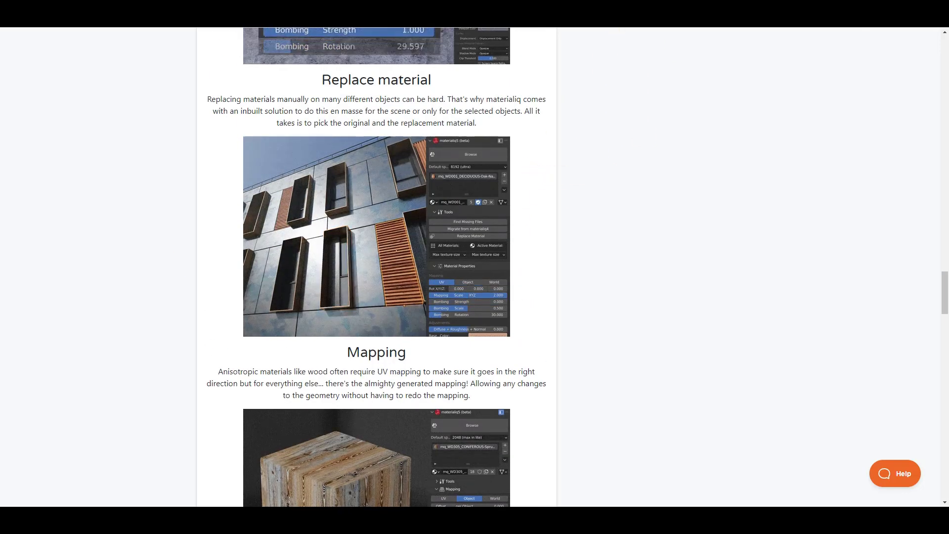
# - Continue to the page bottom and open the LIGHTARCHITECT creator storefront listing 56 add-ons
pyautogui.scroll(-3)
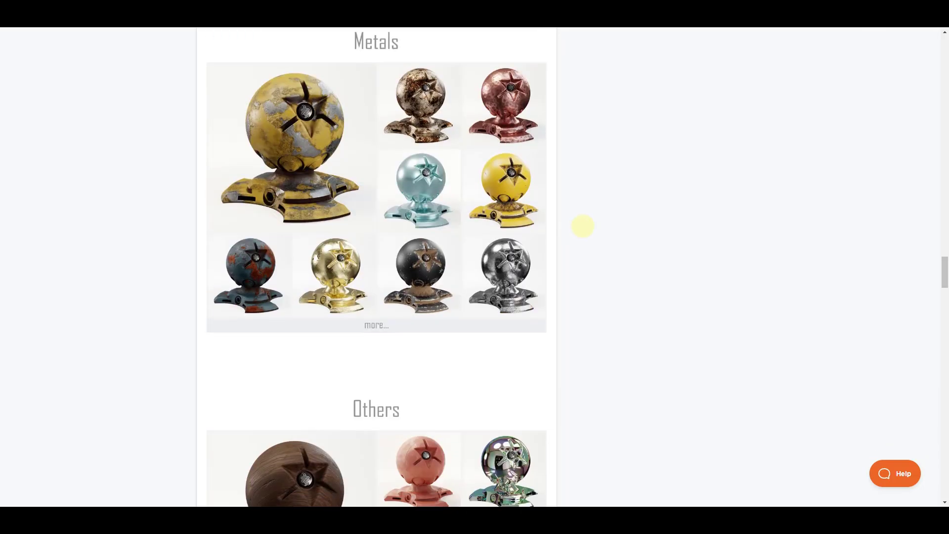
pyautogui.scroll(-3)
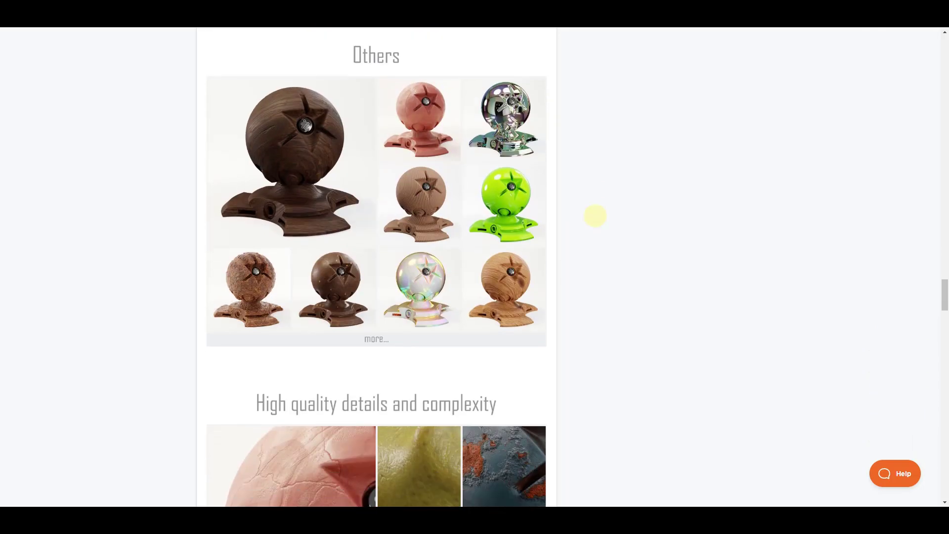
pyautogui.scroll(-3)
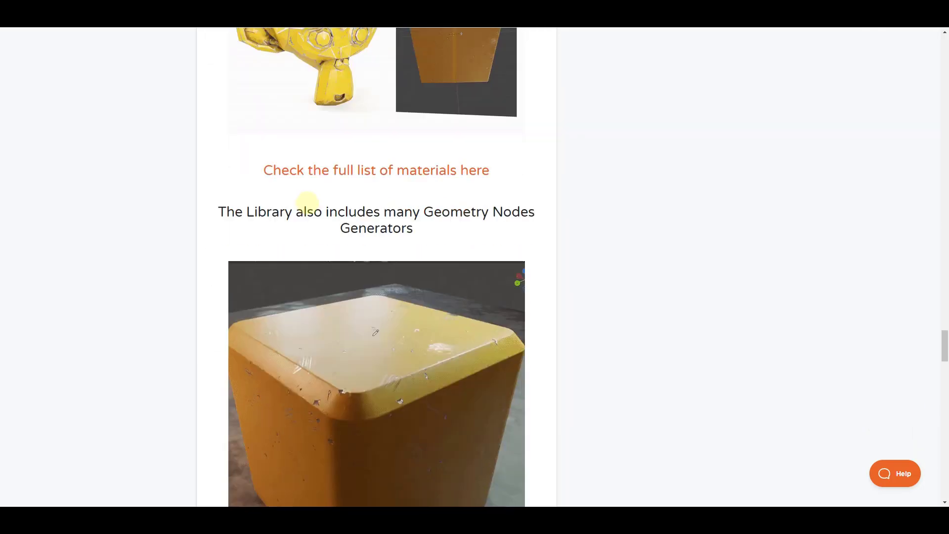
pyautogui.scroll(-3)
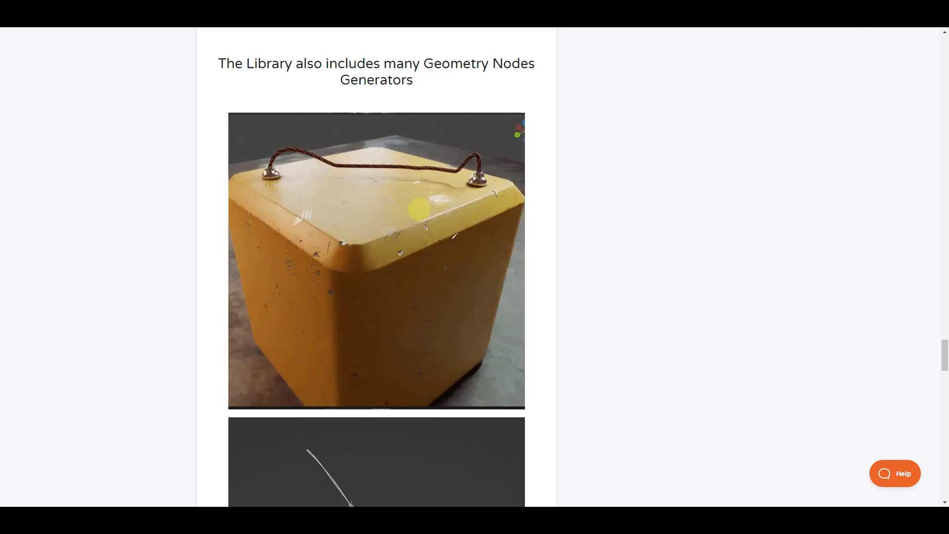
pyautogui.scroll(-3)
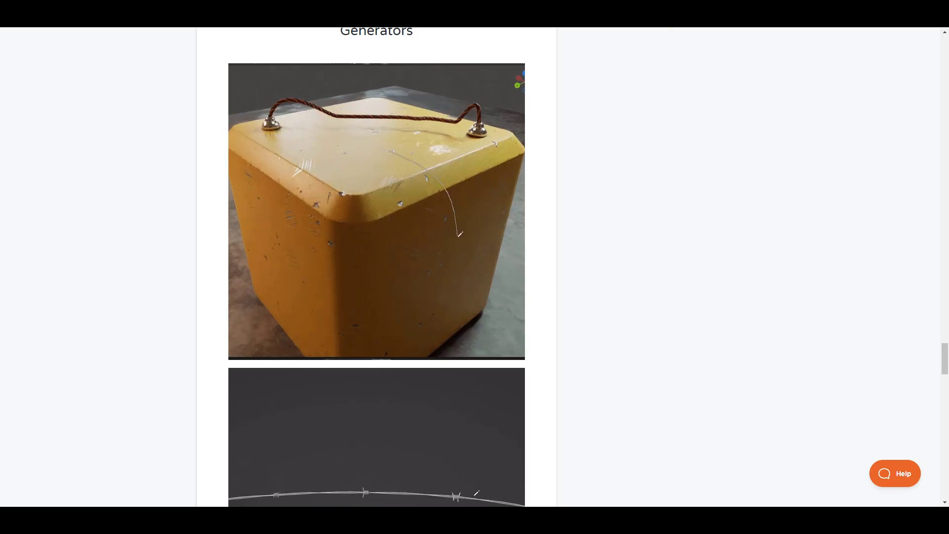
pyautogui.scroll(-3)
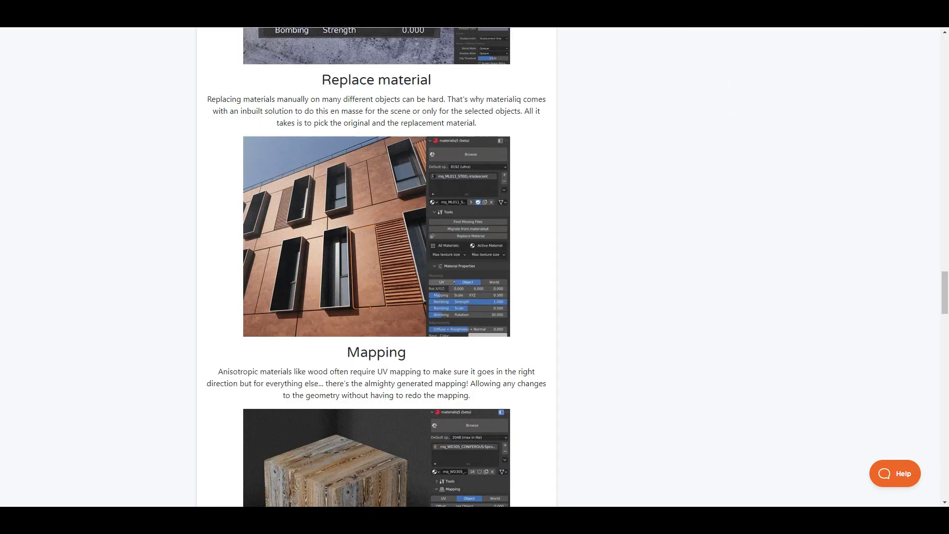
pyautogui.scroll(-3)
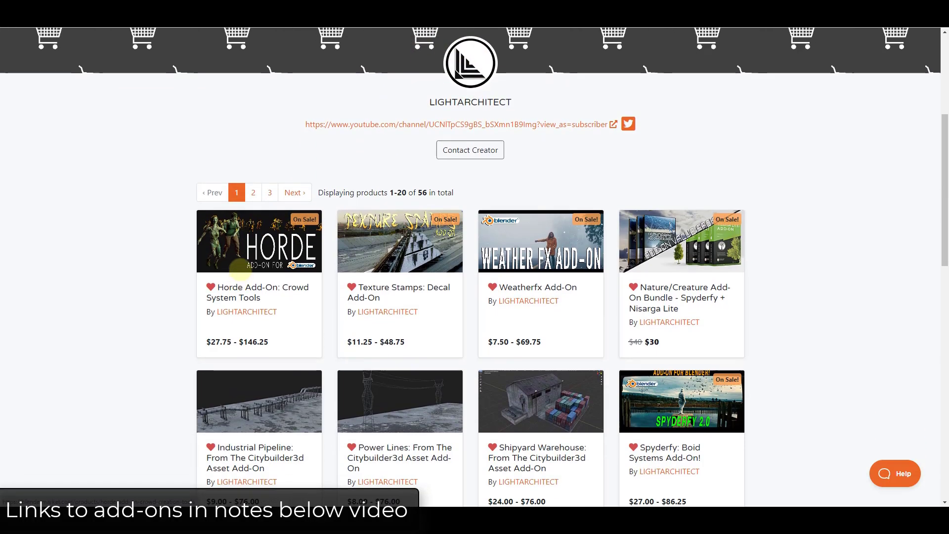
# - Open the Horde crowd system add-on page and flip through its image carousel
pyautogui.click(259, 240)
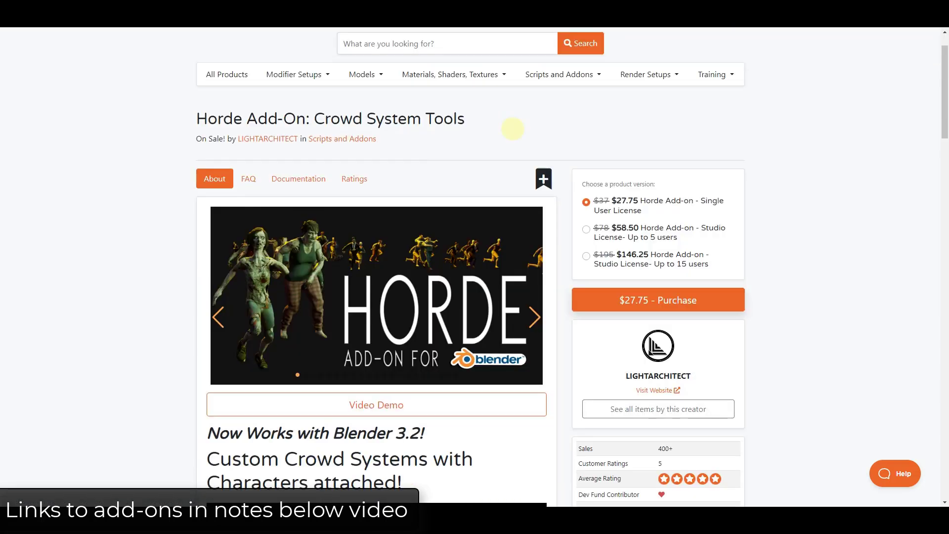
pyautogui.scroll(-3)
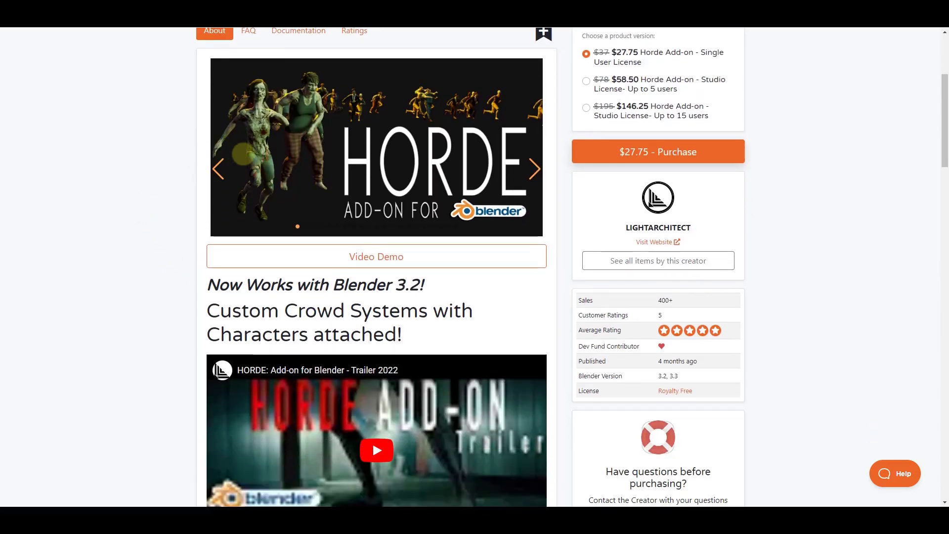
pyautogui.click(532, 169)
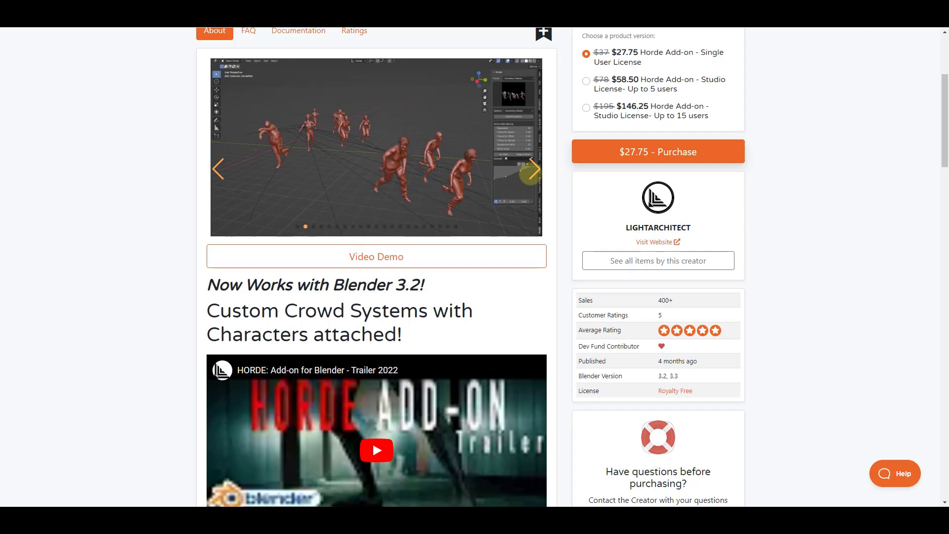
pyautogui.click(534, 169)
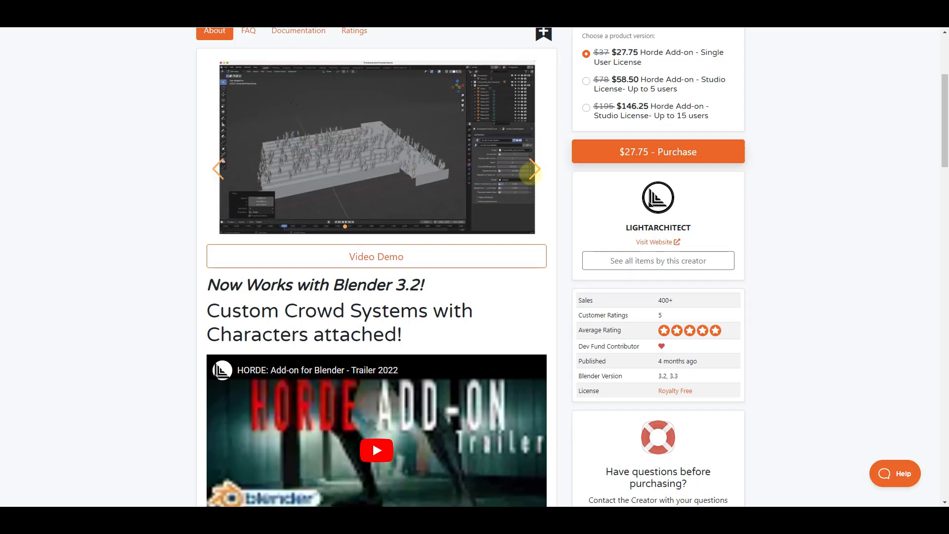
pyautogui.click(535, 169)
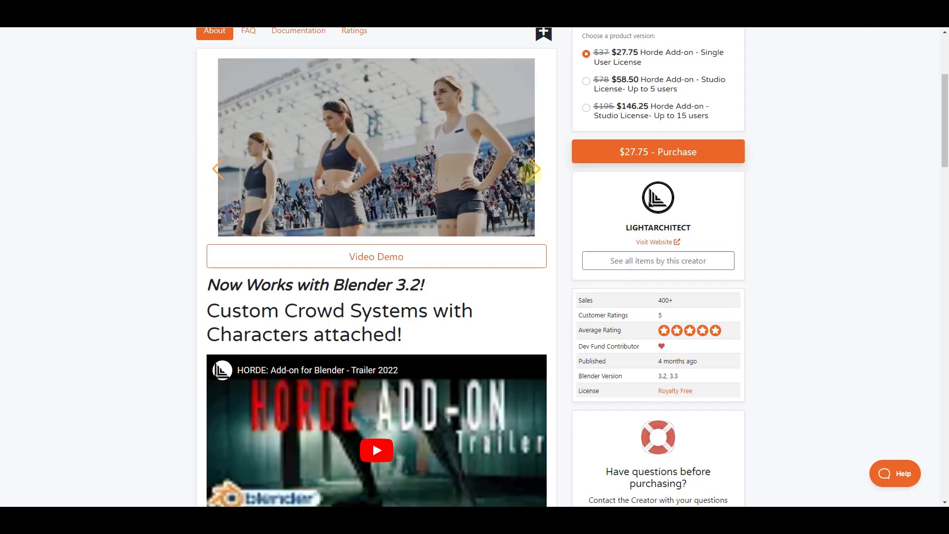
# - Scroll through the Horde page details and back up toward the top
pyautogui.scroll(-3)
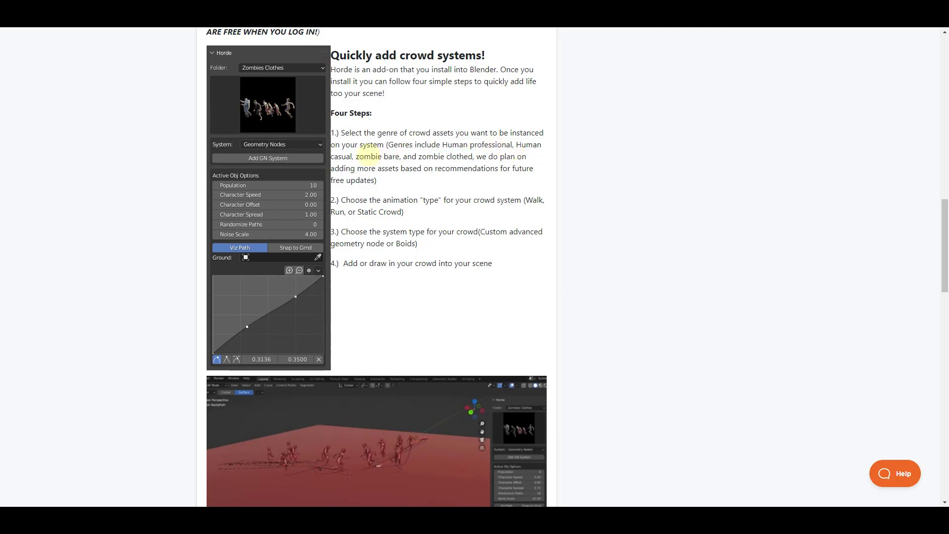
pyautogui.scroll(-3)
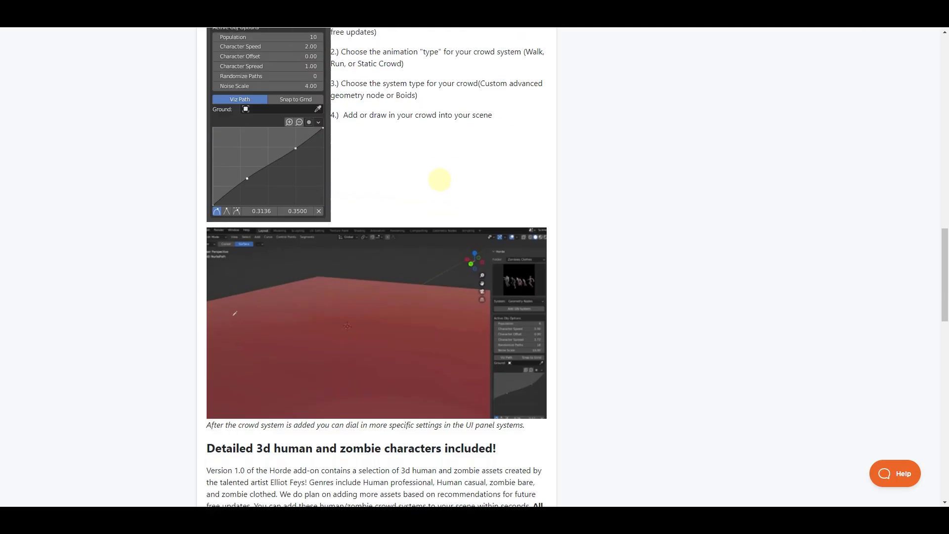
pyautogui.scroll(-3)
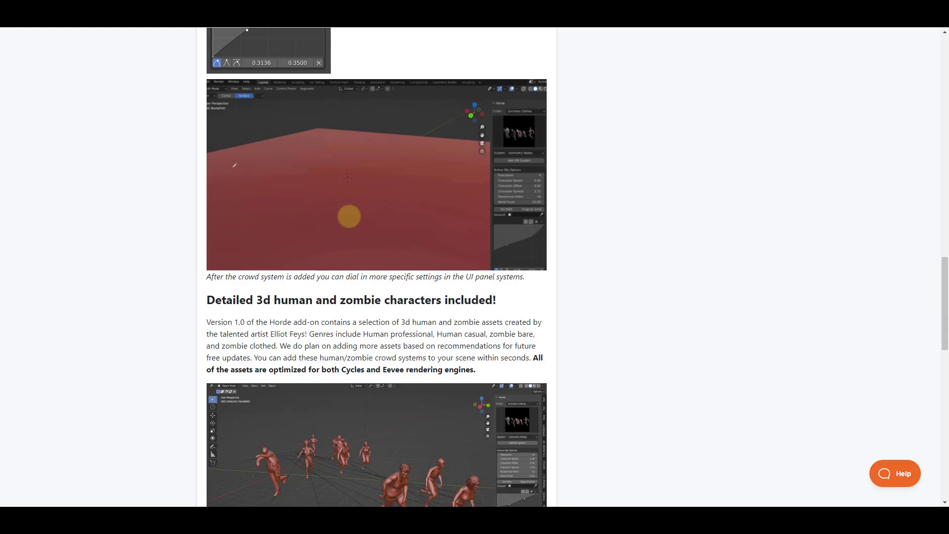
pyautogui.scroll(-3)
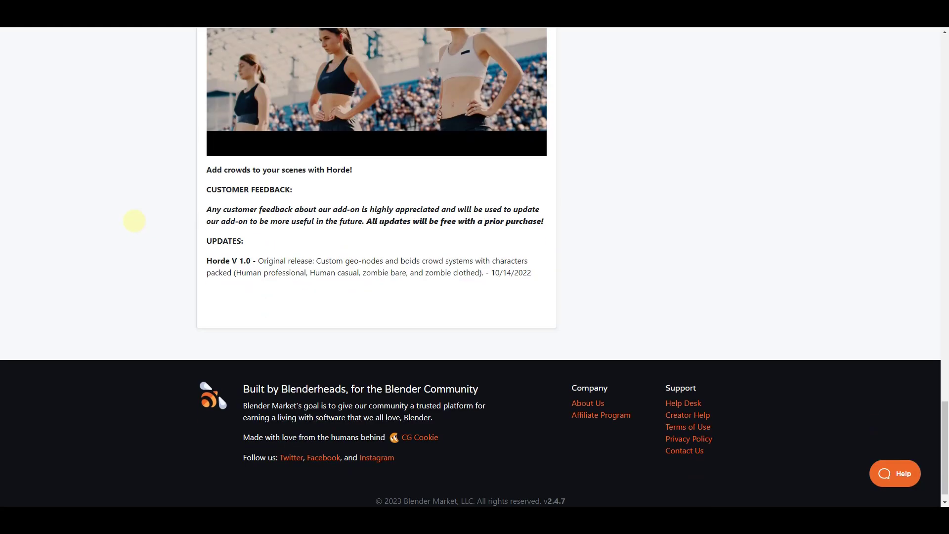
pyautogui.scroll(3)
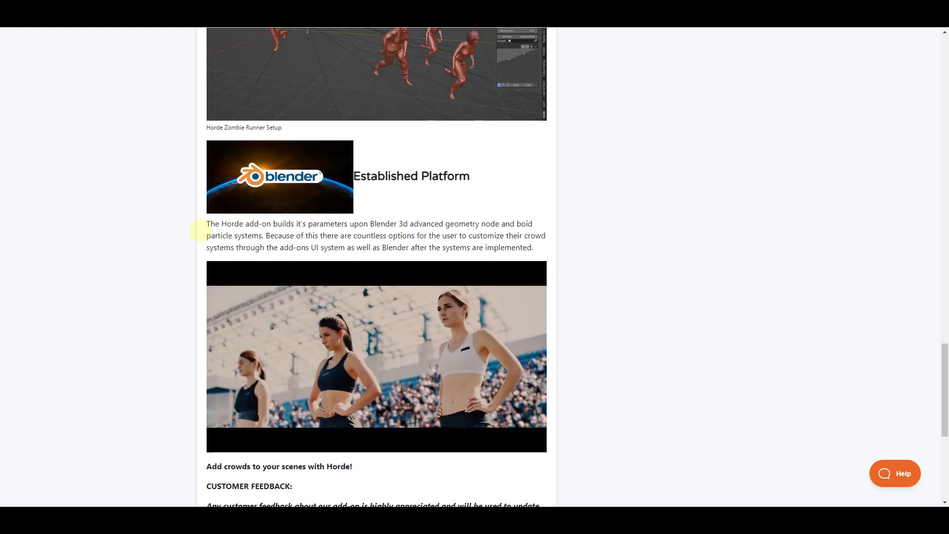
pyautogui.scroll(3)
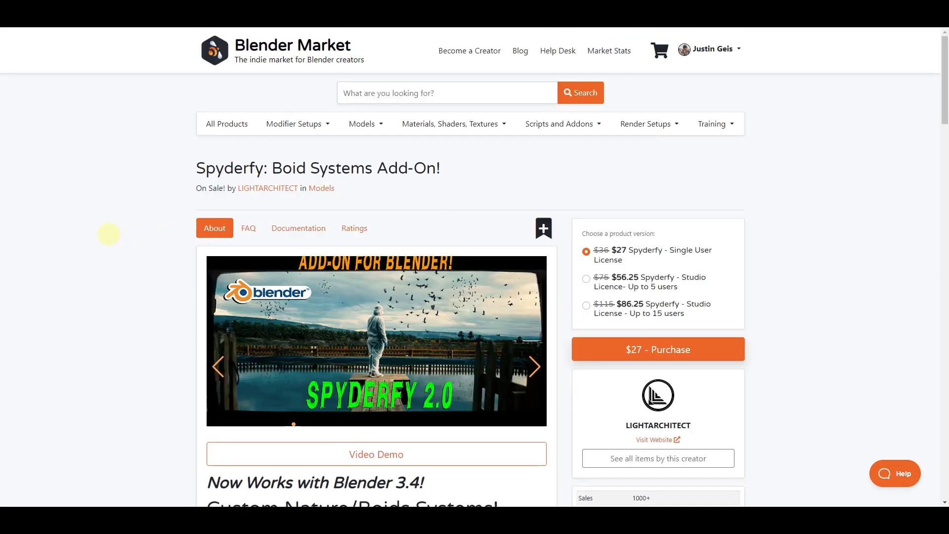
pyautogui.scroll(-3)
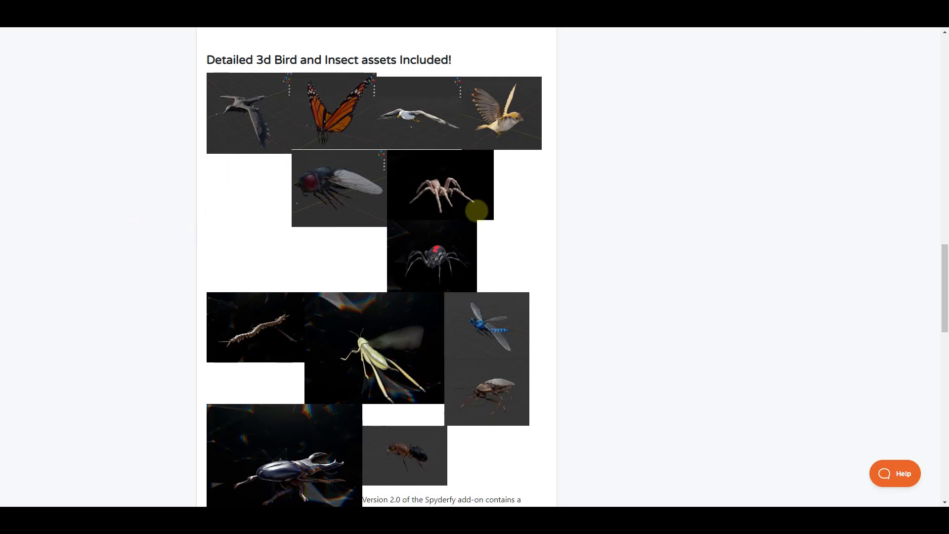
pyautogui.scroll(-3)
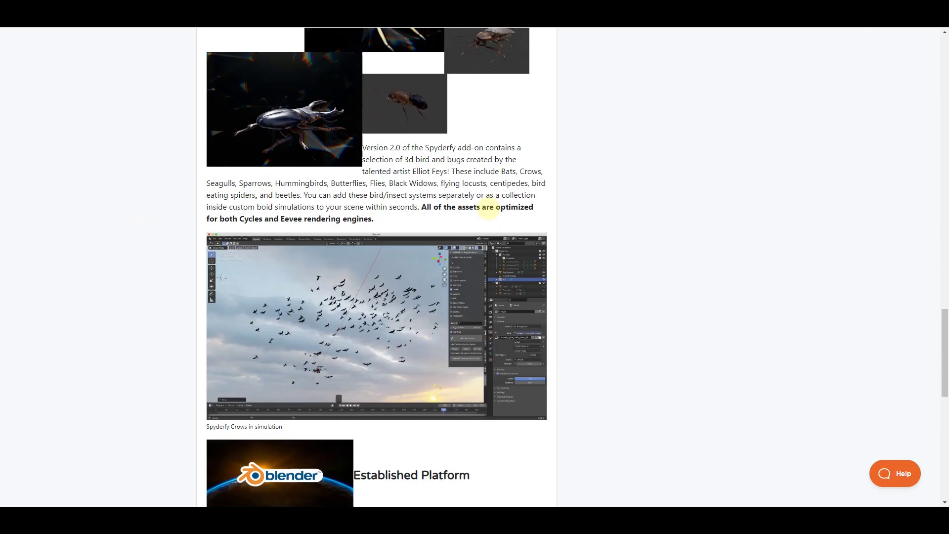
pyautogui.scroll(-3)
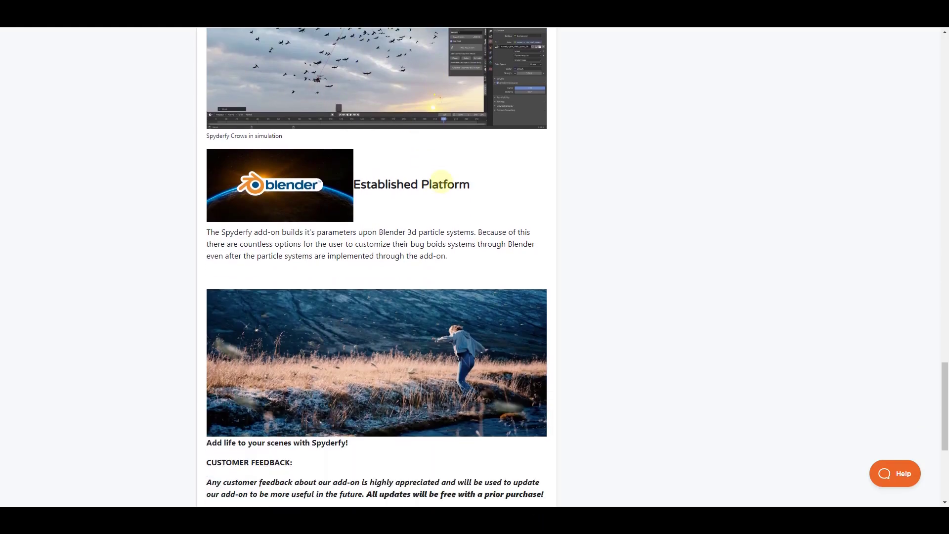
pyautogui.scroll(3)
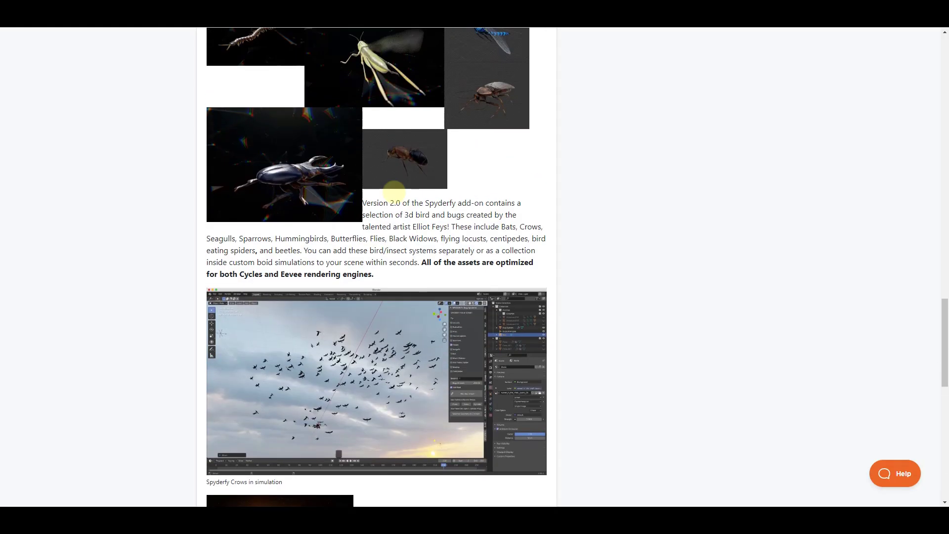
pyautogui.scroll(-3)
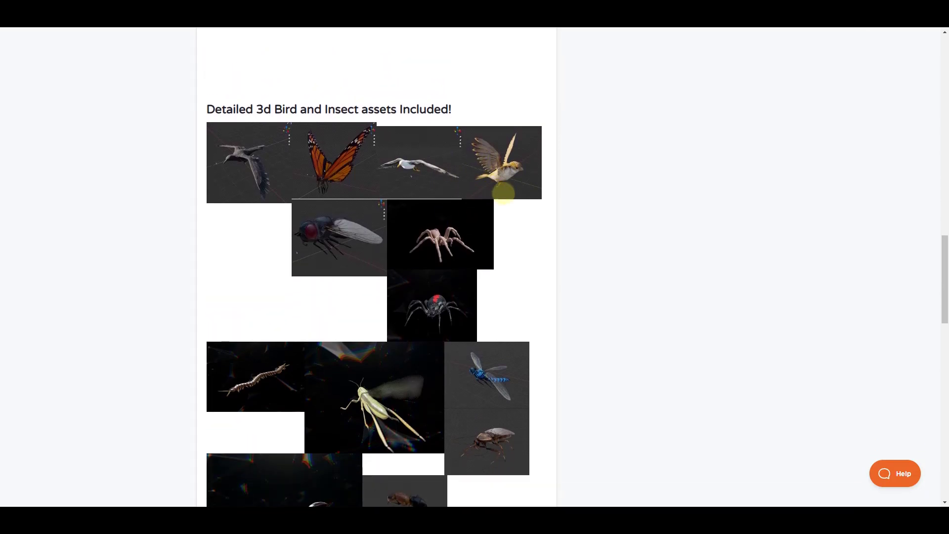
pyautogui.scroll(-3)
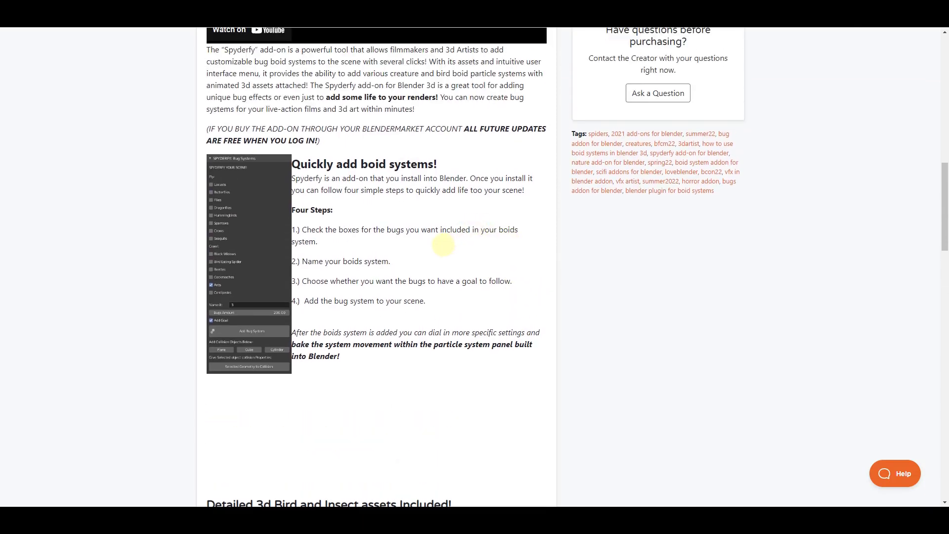
pyautogui.scroll(-3)
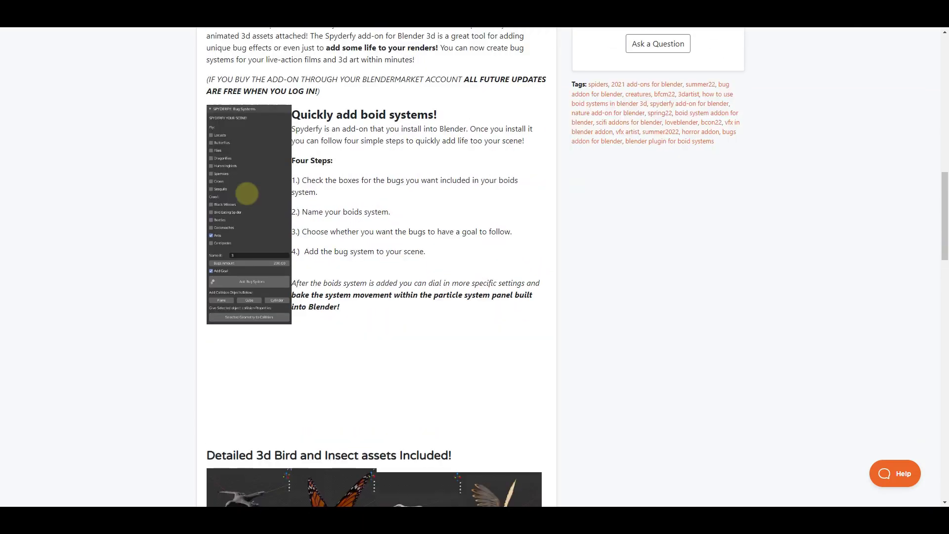